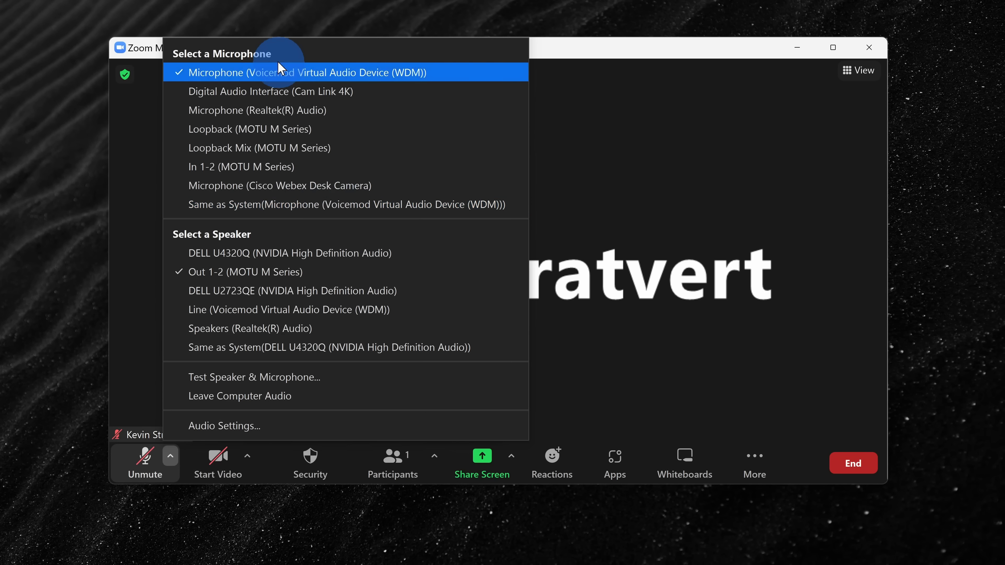
pyautogui.moveTo(267, 79)
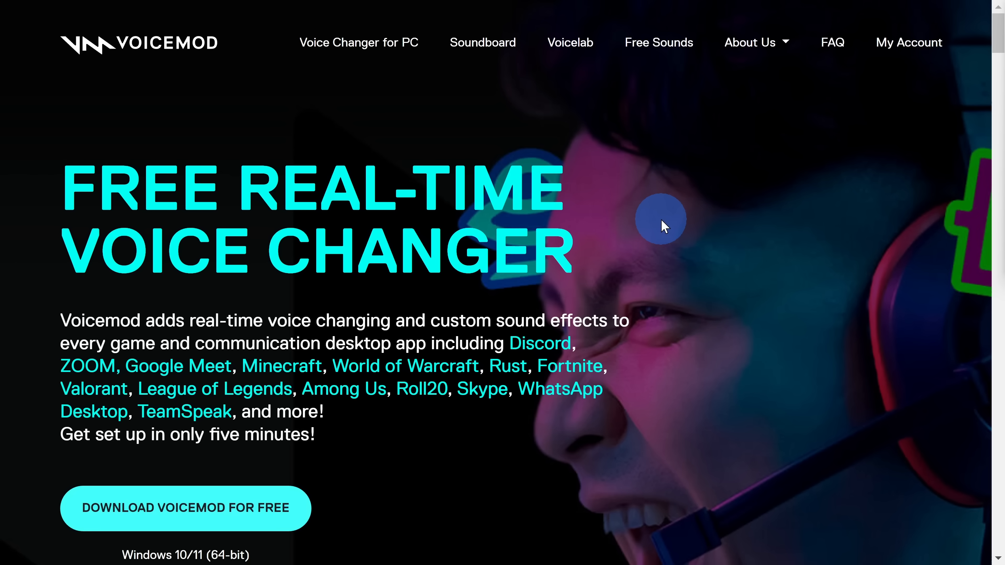
pyautogui.moveTo(655, 150)
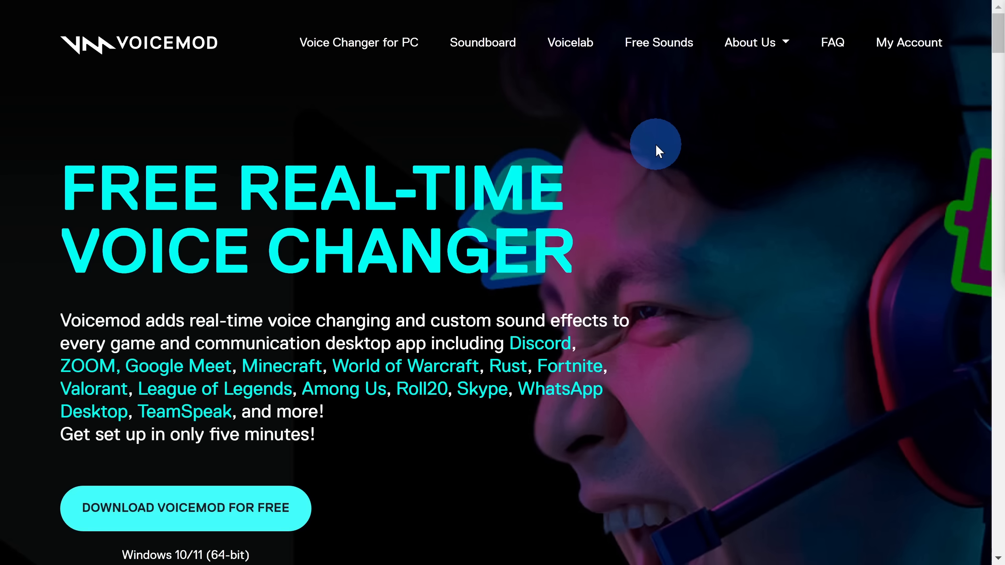
pyautogui.scroll(-3)
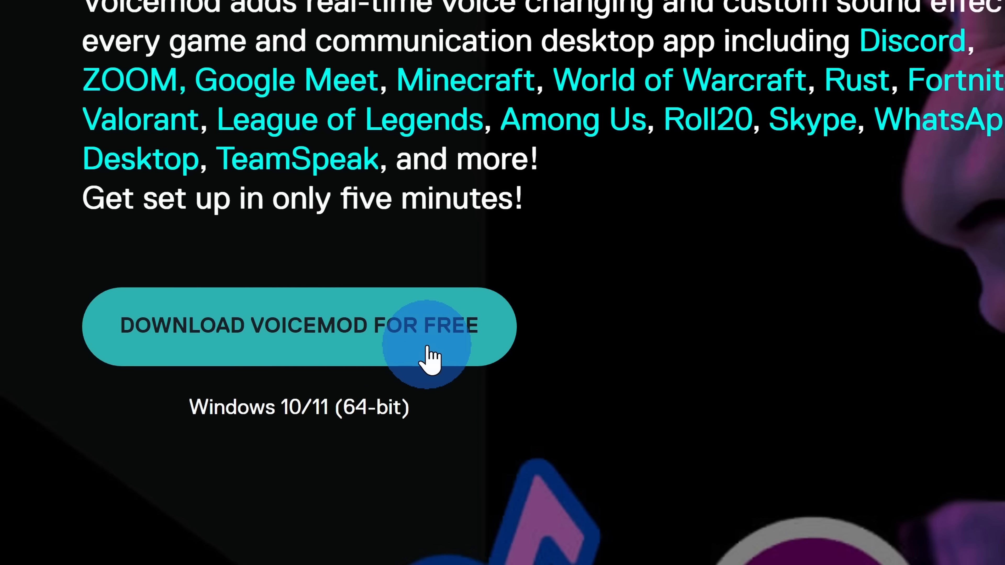
# Download and launch Voicemod, then browse the Voicebox favourites like Clean, Voice Enhancer and Radio Demon.
pyautogui.click(299, 326)
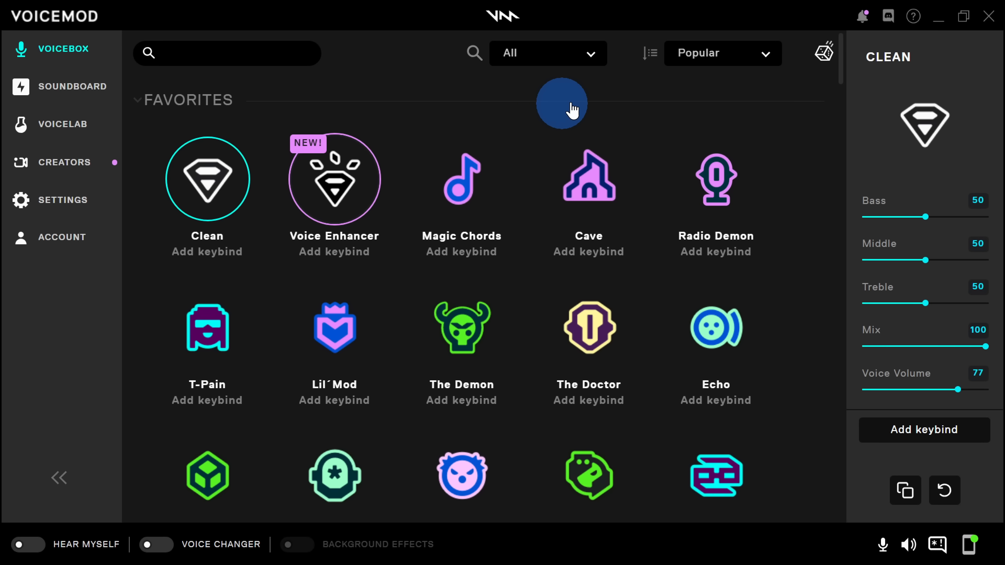
pyautogui.moveTo(743, 157)
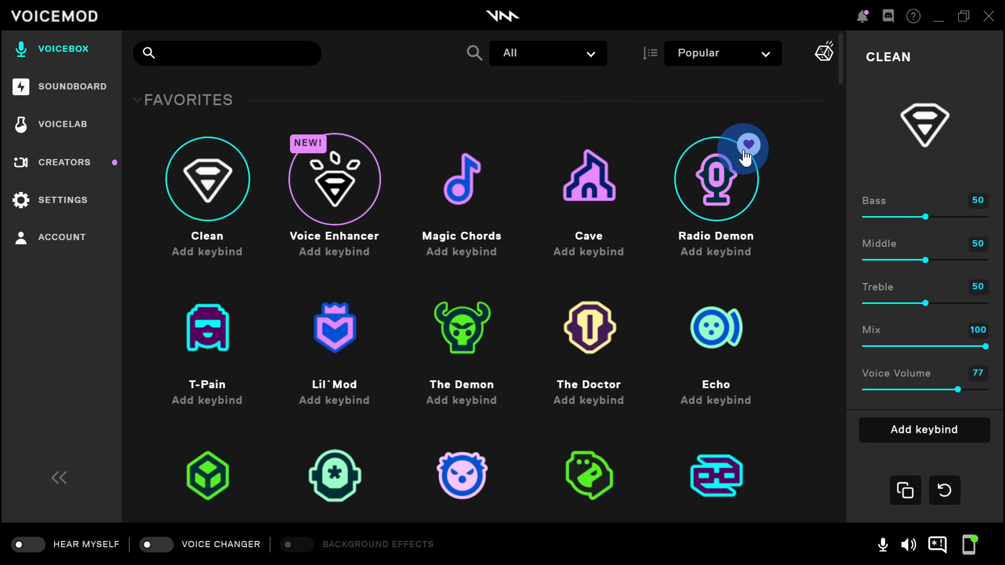
pyautogui.moveTo(149, 83)
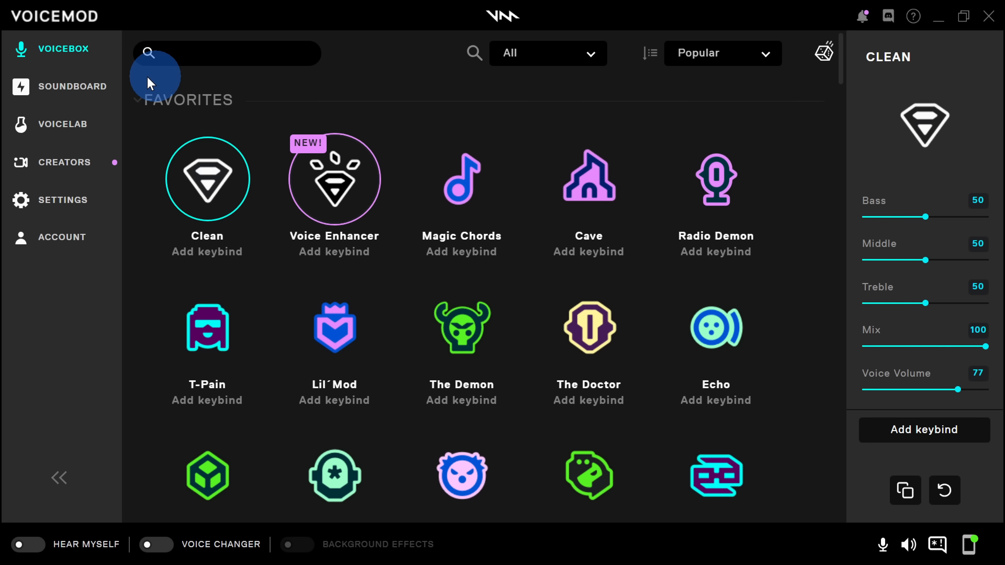
pyautogui.moveTo(74, 51)
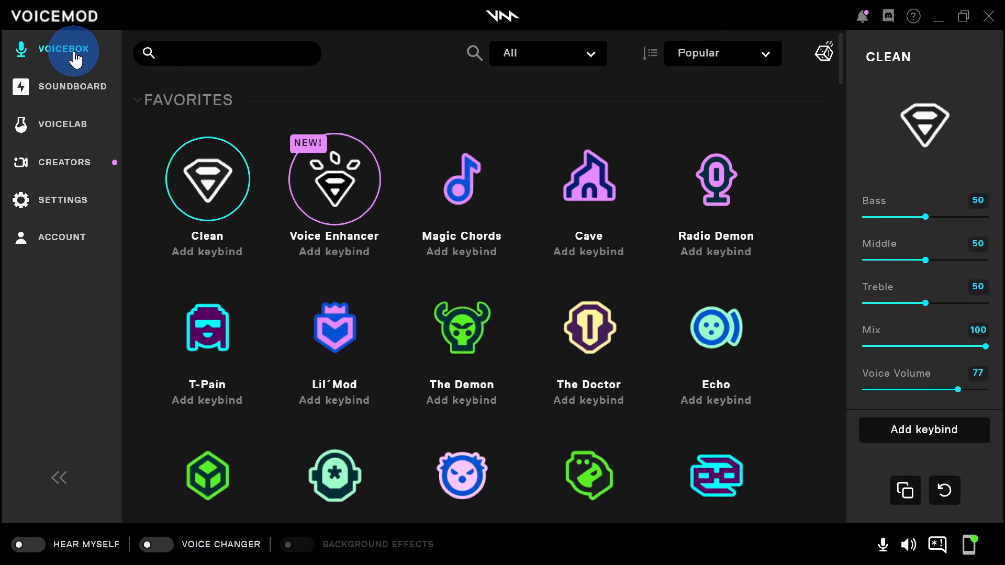
pyautogui.moveTo(334, 192)
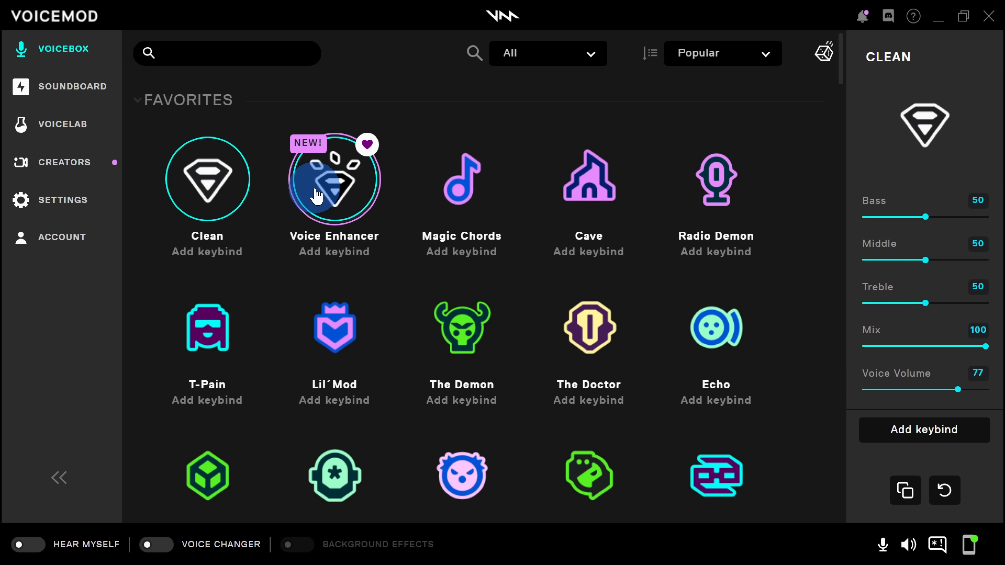
pyautogui.scroll(-3)
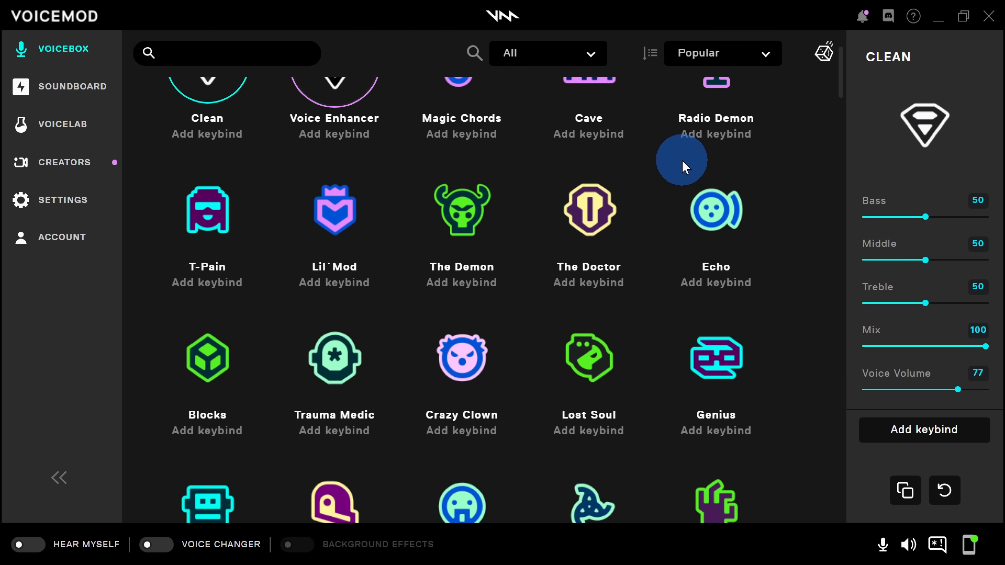
pyautogui.scroll(3)
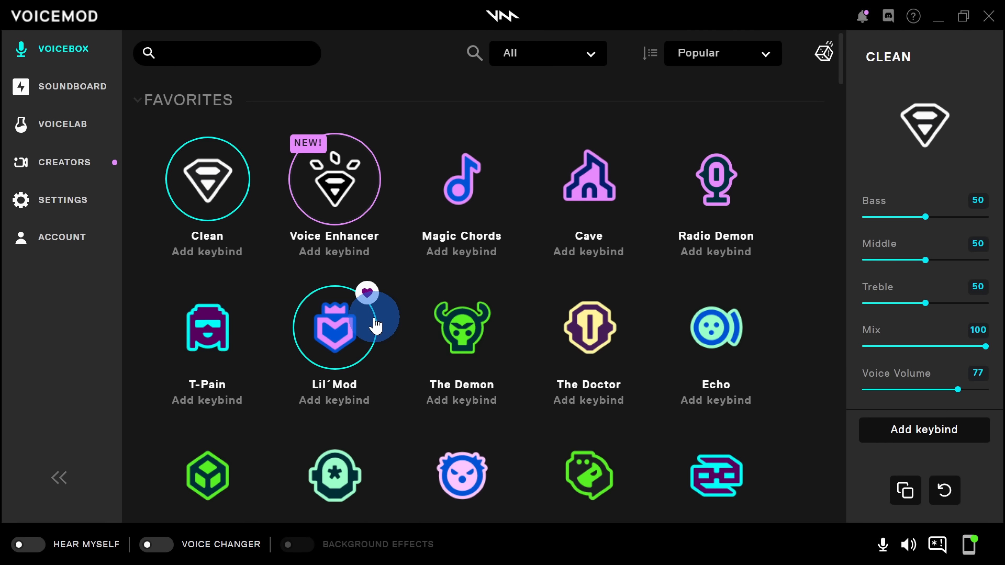
pyautogui.moveTo(461, 298)
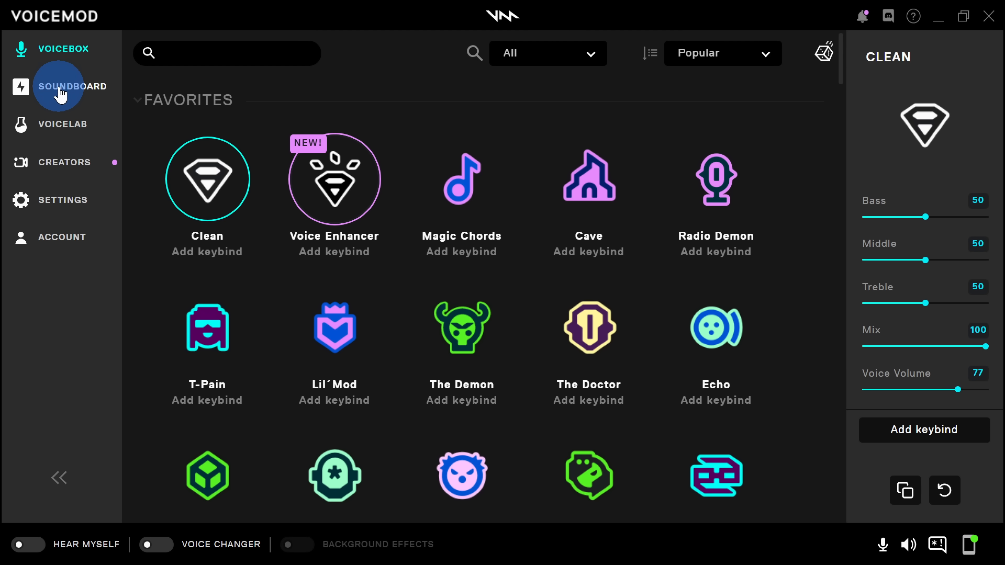
# Show the Soundboard section and bring up the Prankster board with Alert, Rimshot and Doorbell.
pyautogui.click(72, 86)
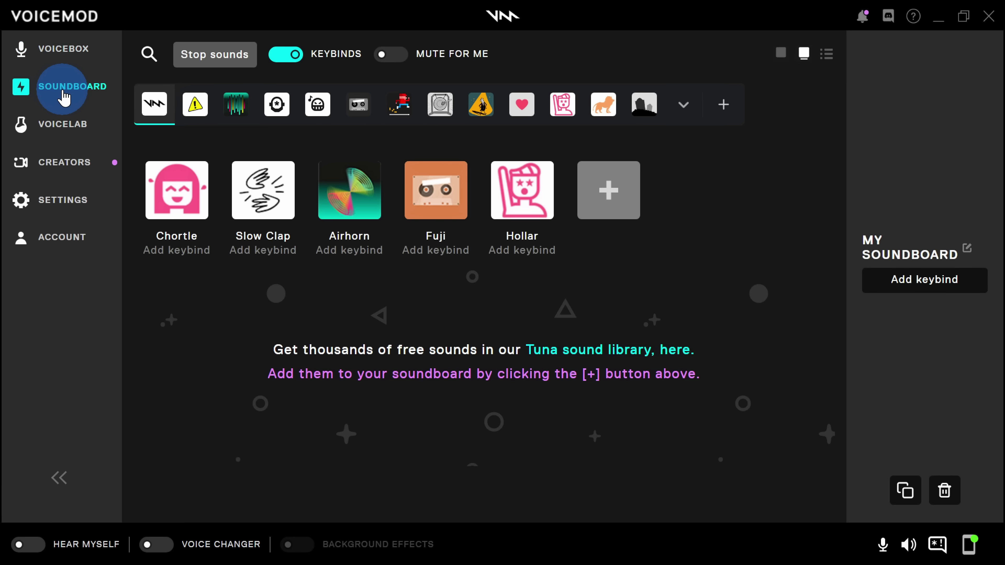
pyautogui.moveTo(153, 104)
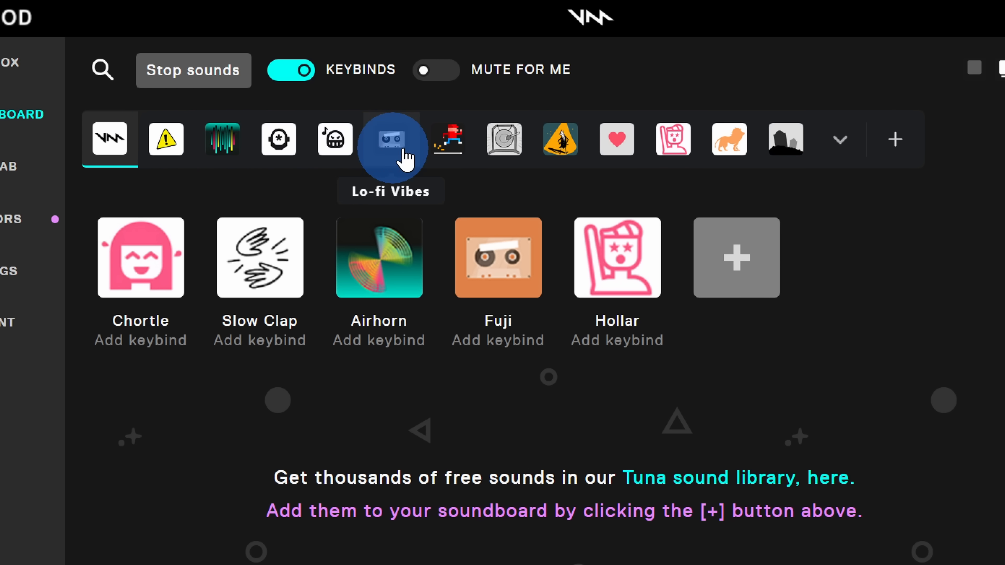
pyautogui.moveTo(759, 139)
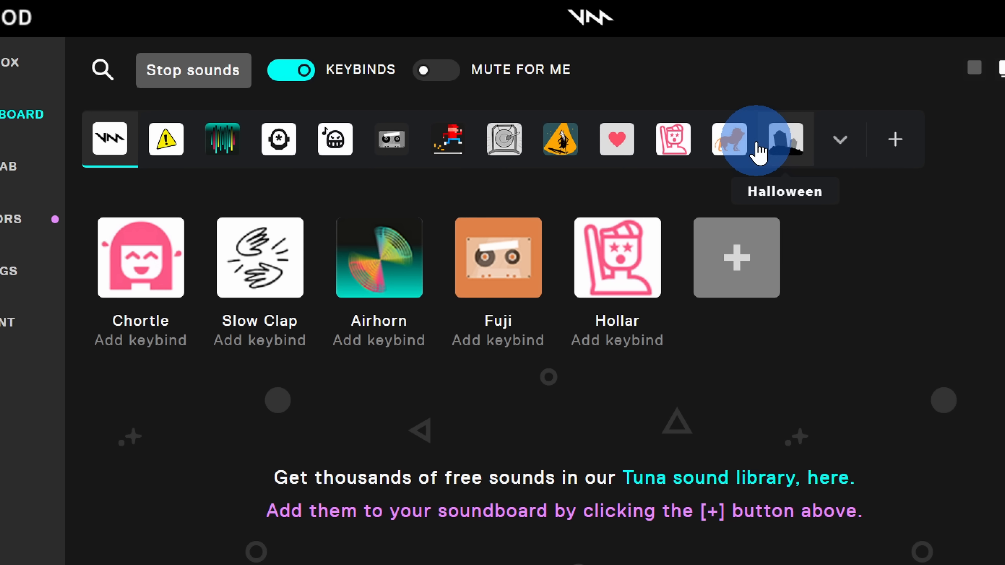
pyautogui.moveTo(250, 140)
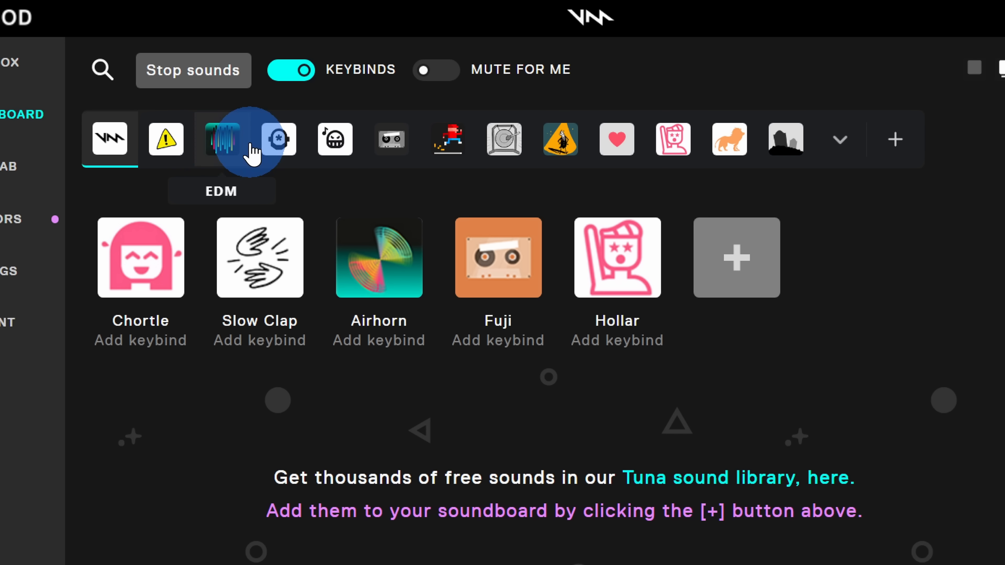
pyautogui.moveTo(278, 139)
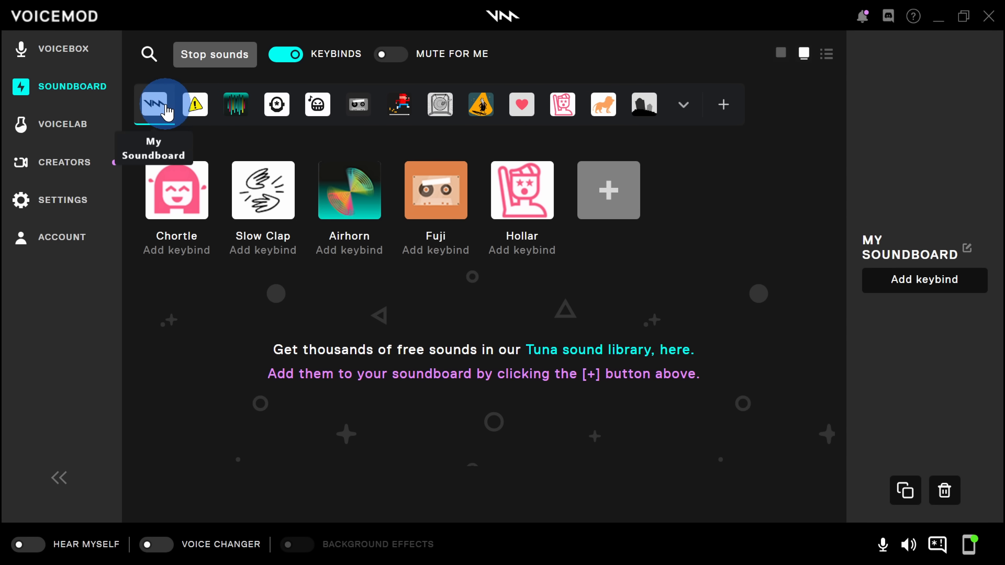
pyautogui.click(195, 104)
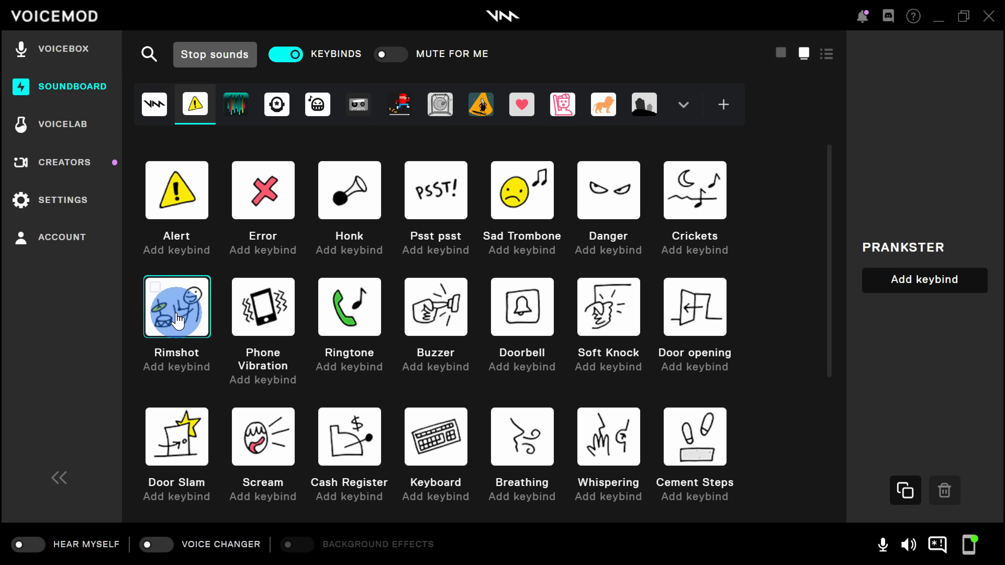
# Select the Rimshot sound and assign it the F12 keybind.
pyautogui.click(176, 306)
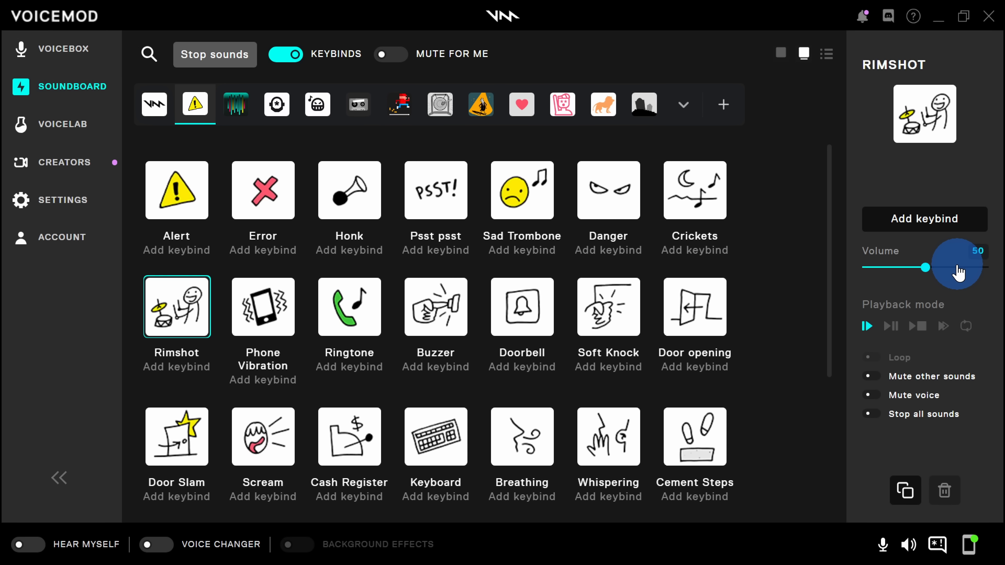
pyautogui.moveTo(891, 357)
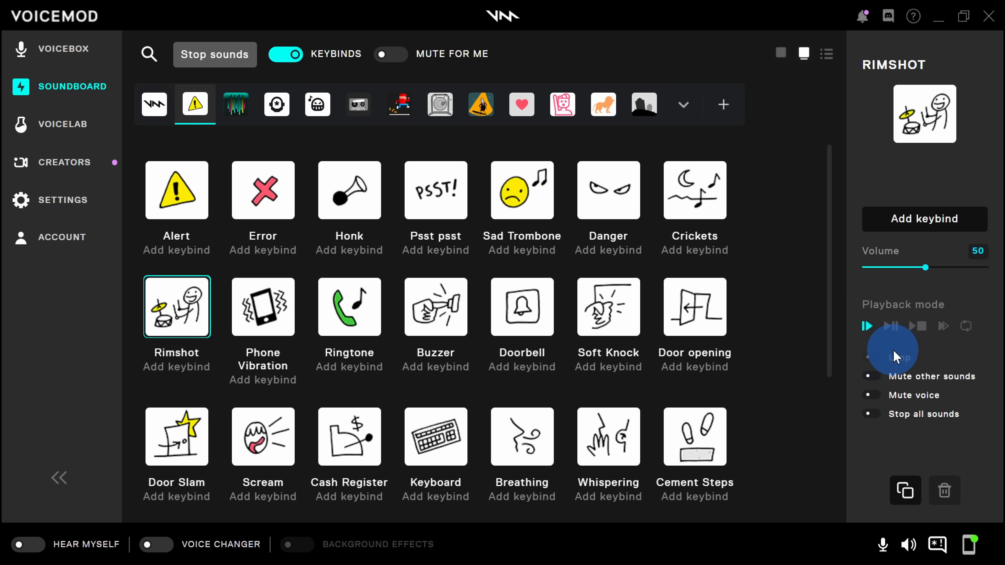
pyautogui.moveTo(884, 454)
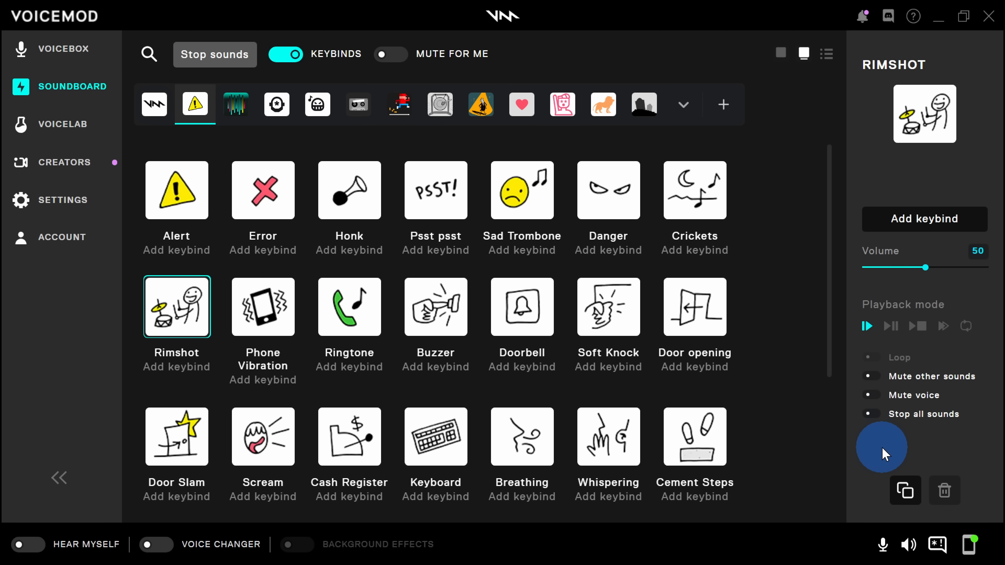
pyautogui.moveTo(924, 219)
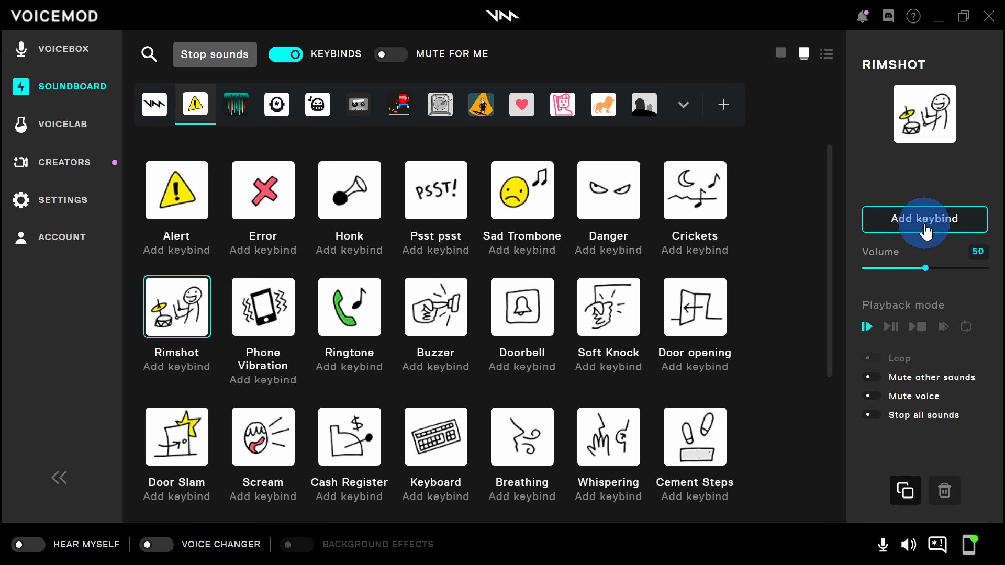
pyautogui.click(924, 220)
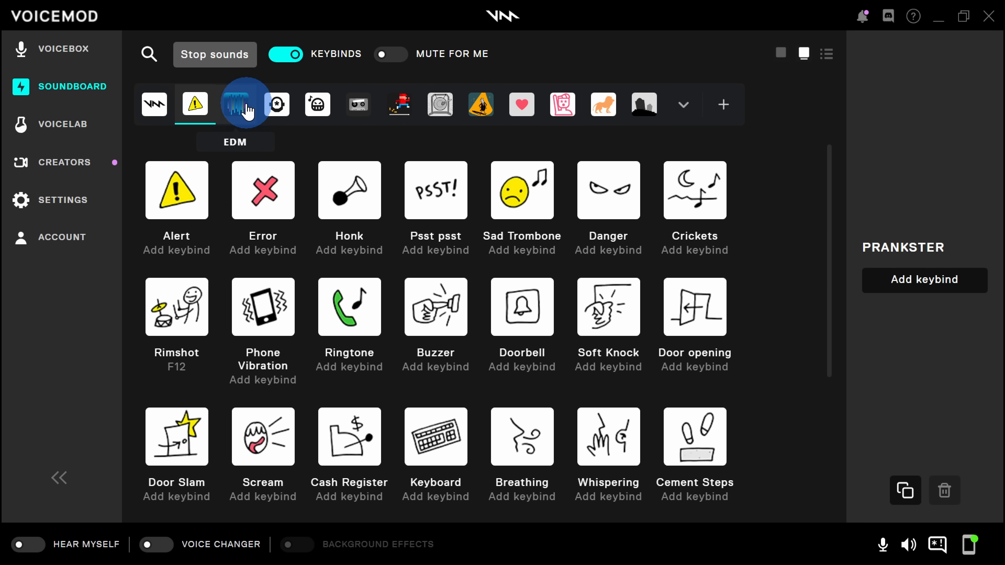
pyautogui.moveTo(643, 105)
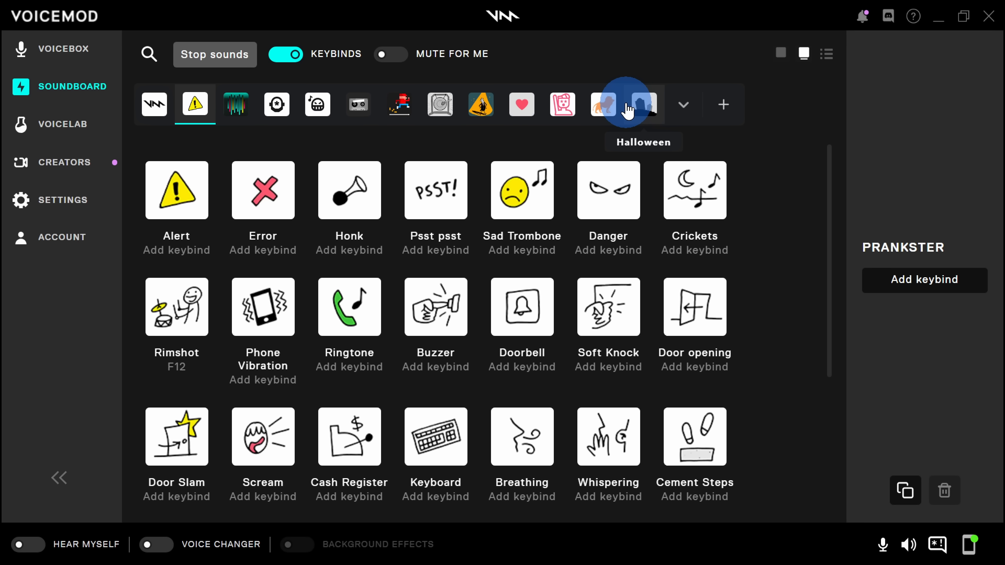
pyautogui.moveTo(227, 154)
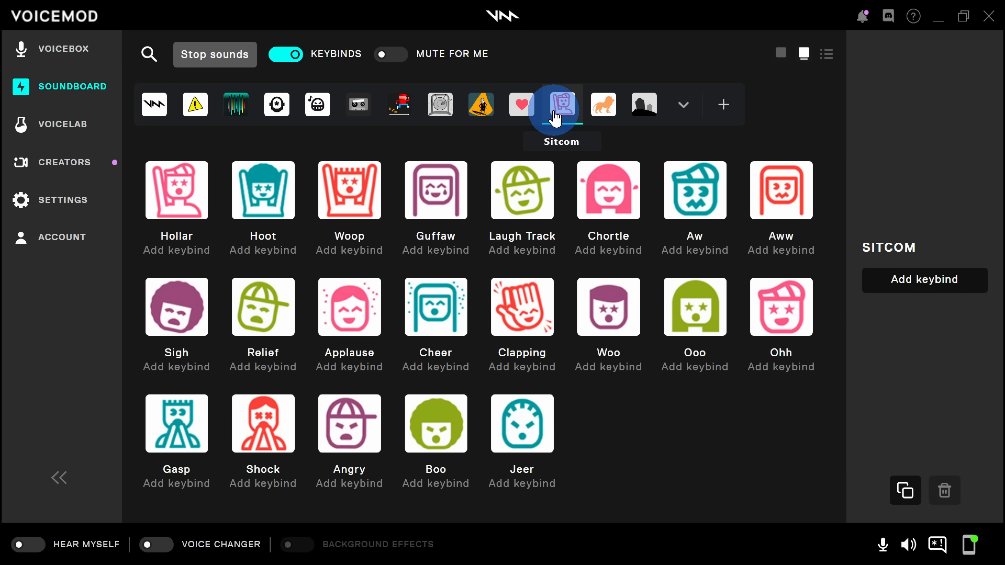
# Switch to the Sitcom soundboard and play Applause, showing its settings.
pyautogui.click(349, 306)
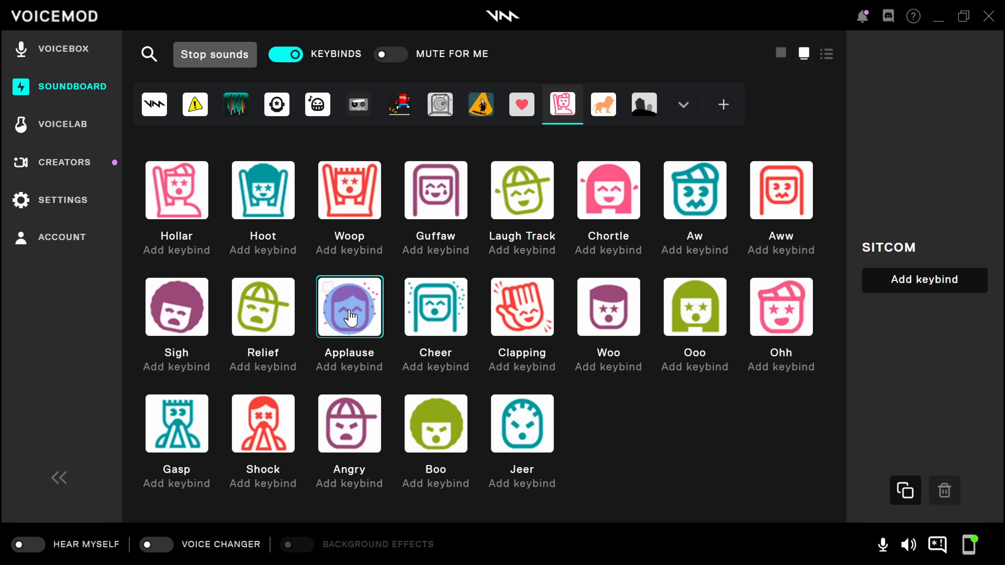
pyautogui.click(349, 307)
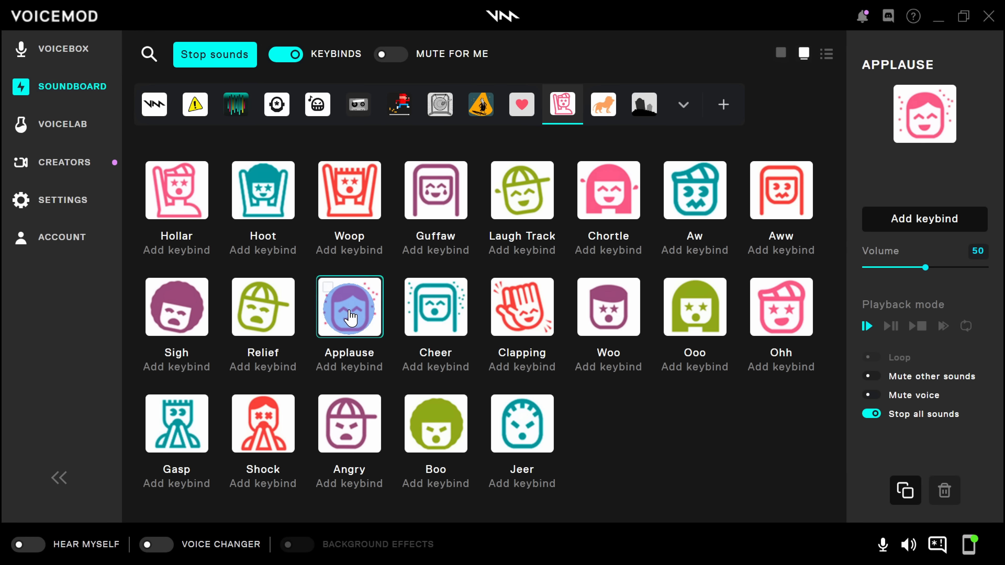
pyautogui.moveTo(195, 103)
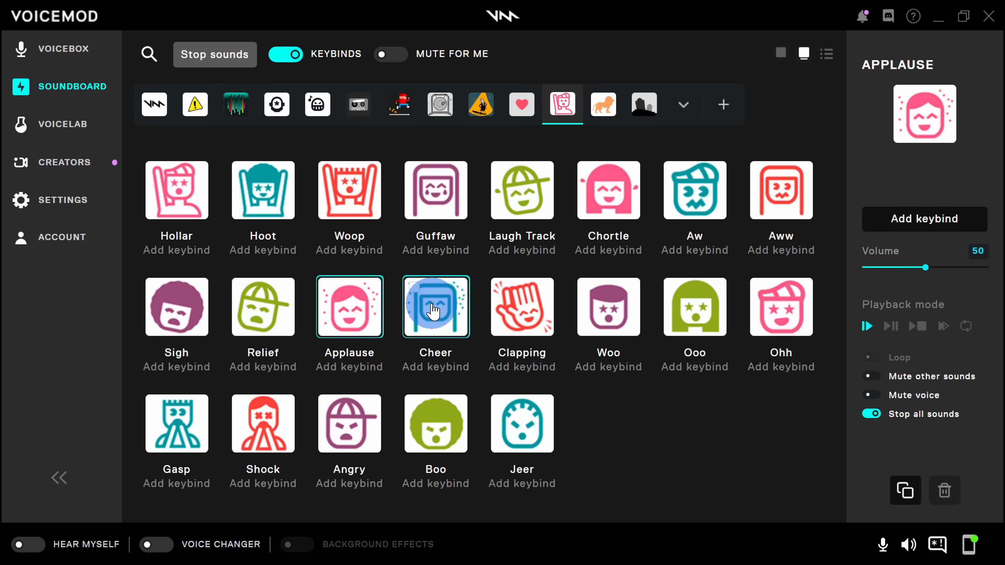
# Duplicate the Sitcom Cheer sound into My Soundboard and view it beside Chortle and Slow Clap.
pyautogui.rightClick(435, 306)
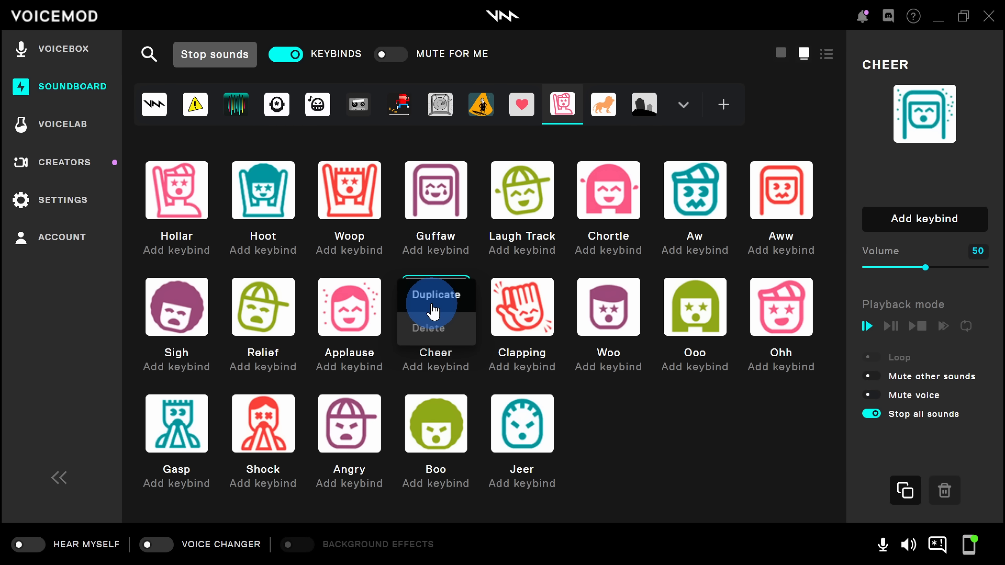
pyautogui.click(435, 294)
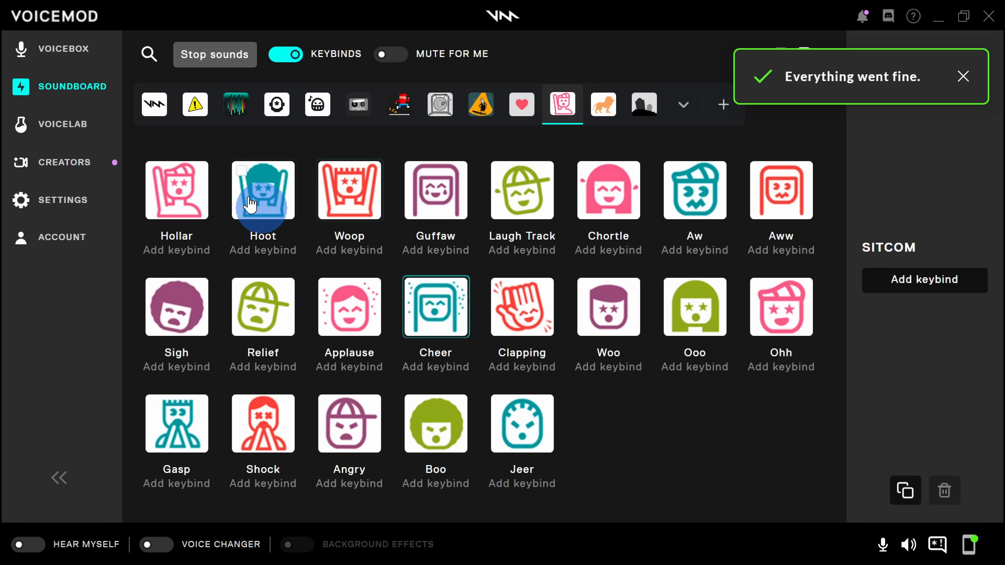
pyautogui.click(153, 105)
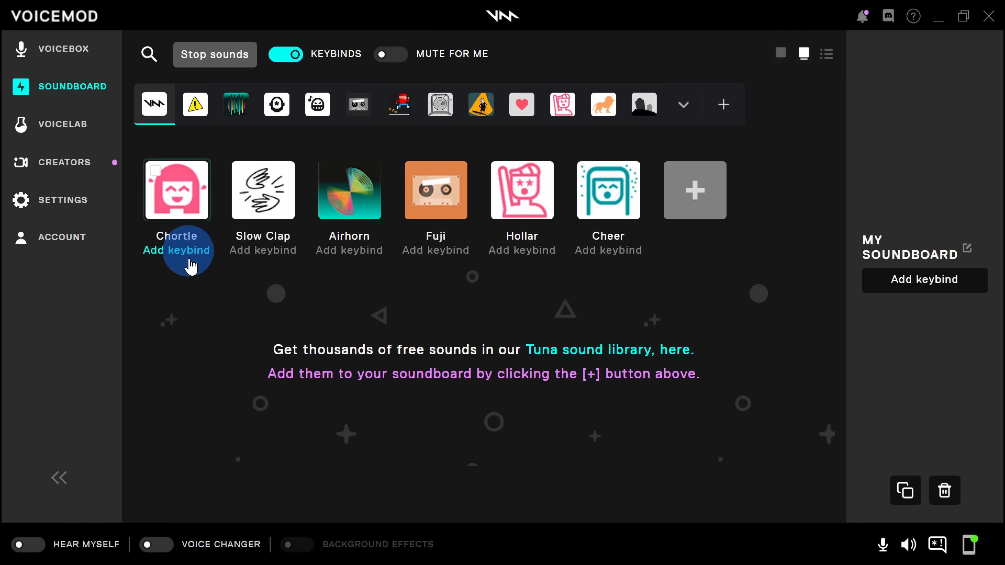
pyautogui.moveTo(579, 320)
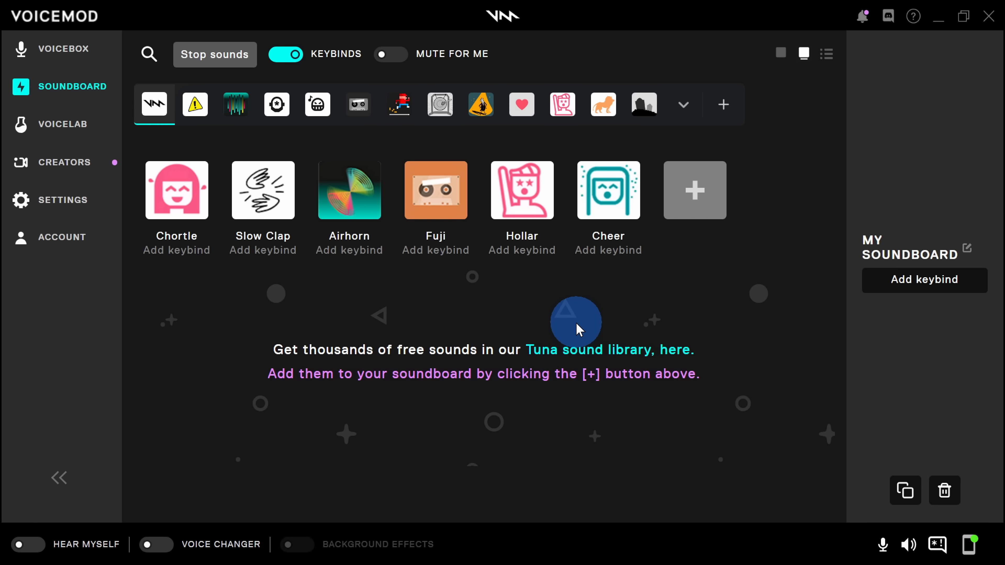
# Import Gong.mp3 from the Desktop into My Soundboard and preview it.
pyautogui.click(693, 190)
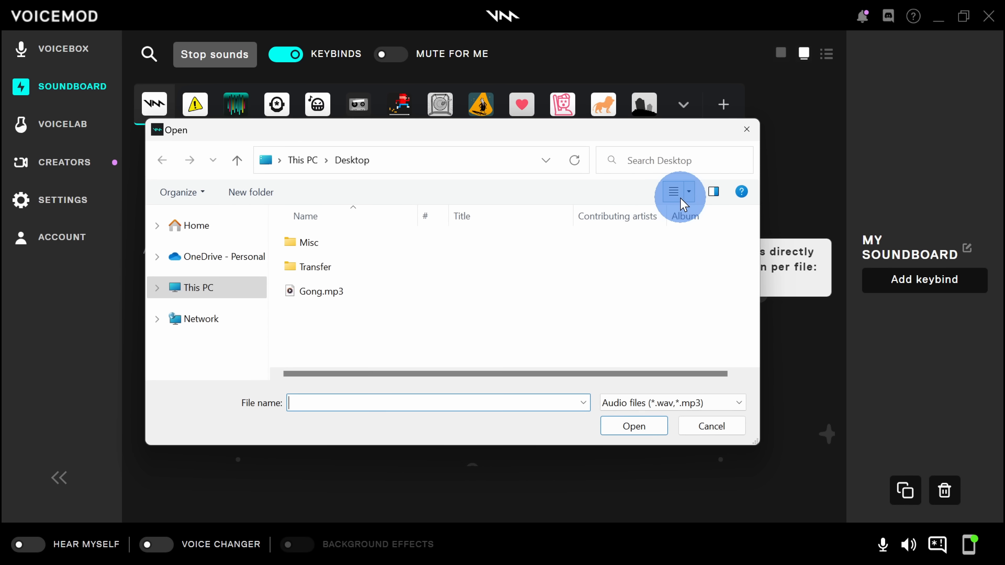
pyautogui.moveTo(659, 417)
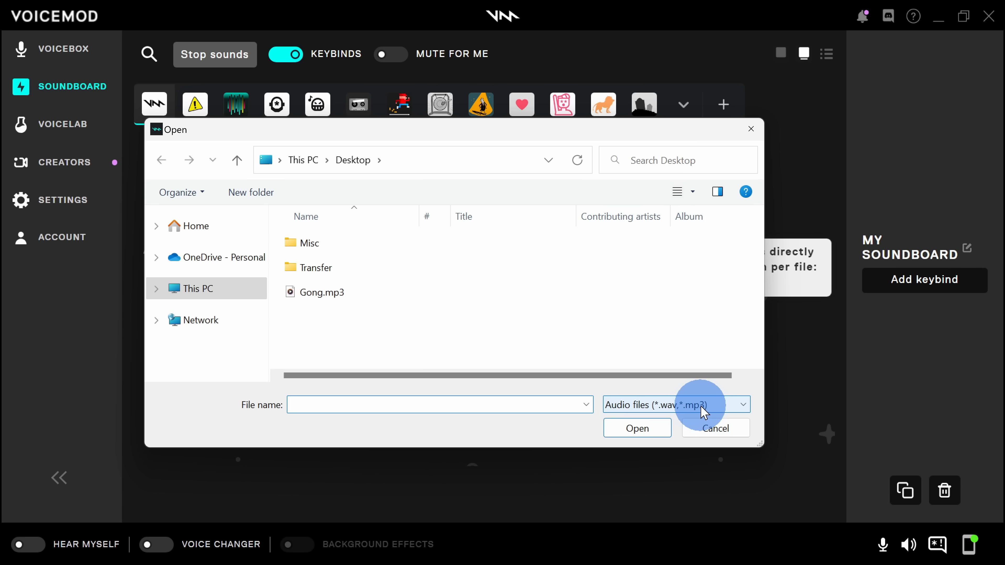
pyautogui.click(321, 292)
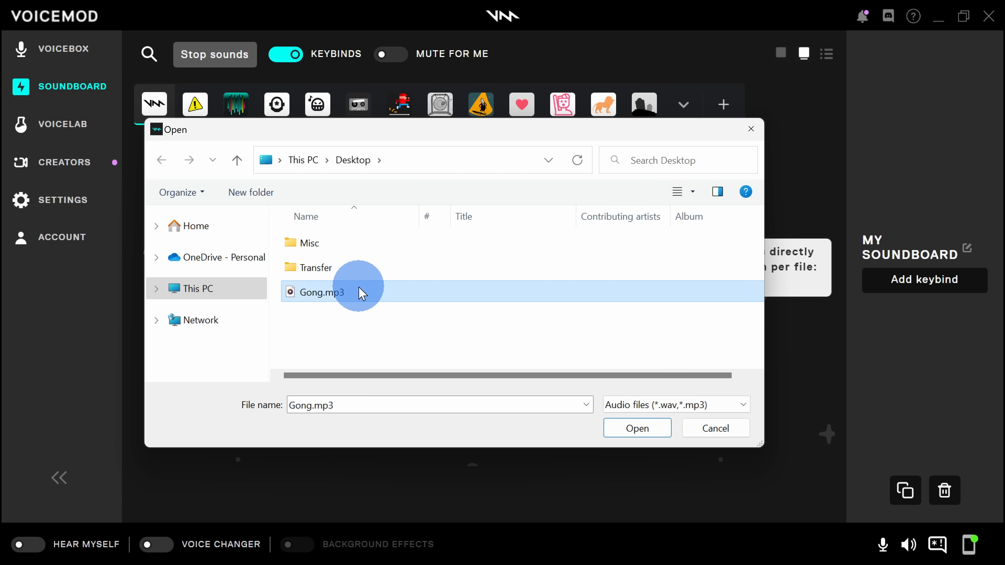
pyautogui.click(636, 428)
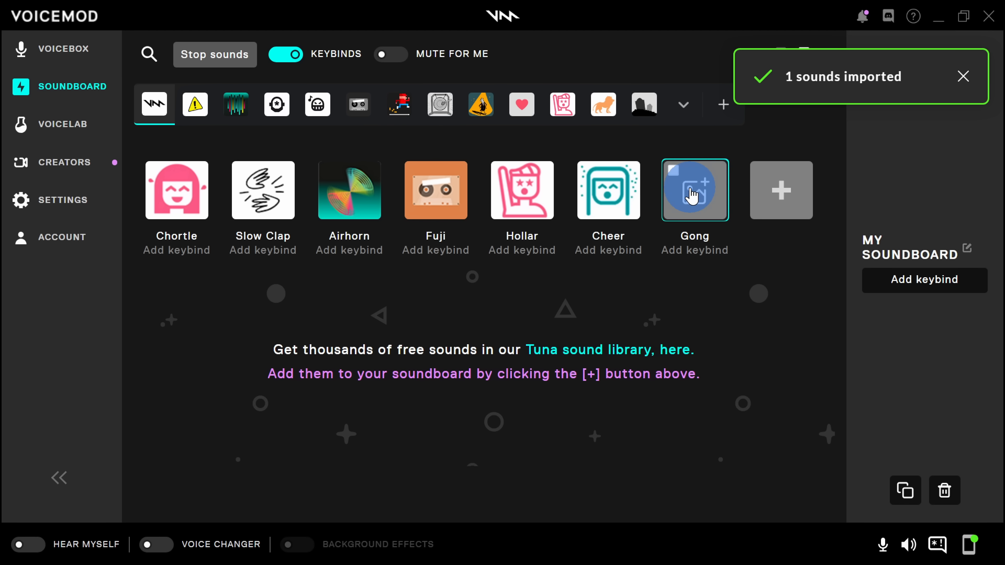
pyautogui.click(693, 189)
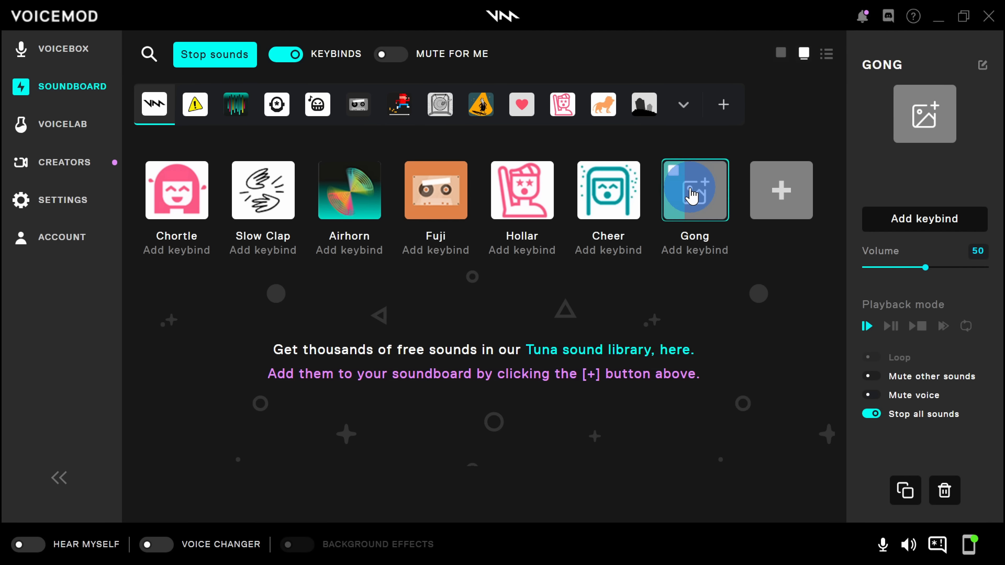
pyautogui.moveTo(237, 53)
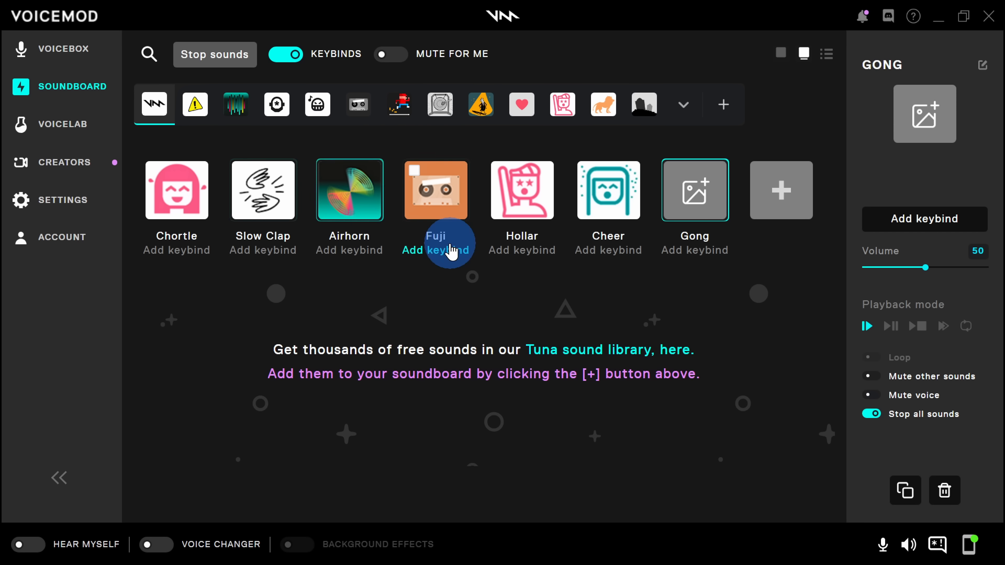
pyautogui.moveTo(694, 191)
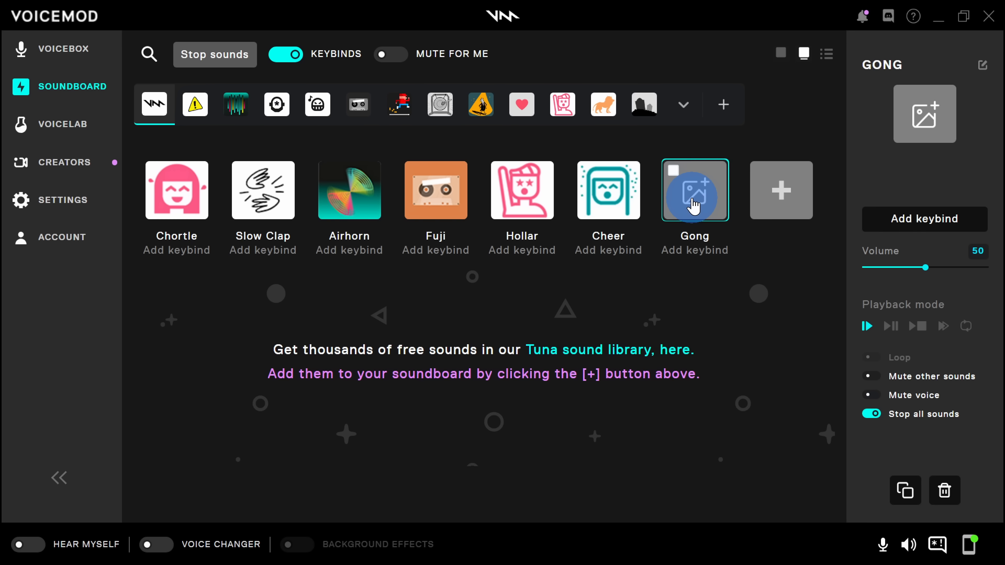
# Start creating a new soundboard, then cancel the naming prompt without creating one.
pyautogui.click(722, 105)
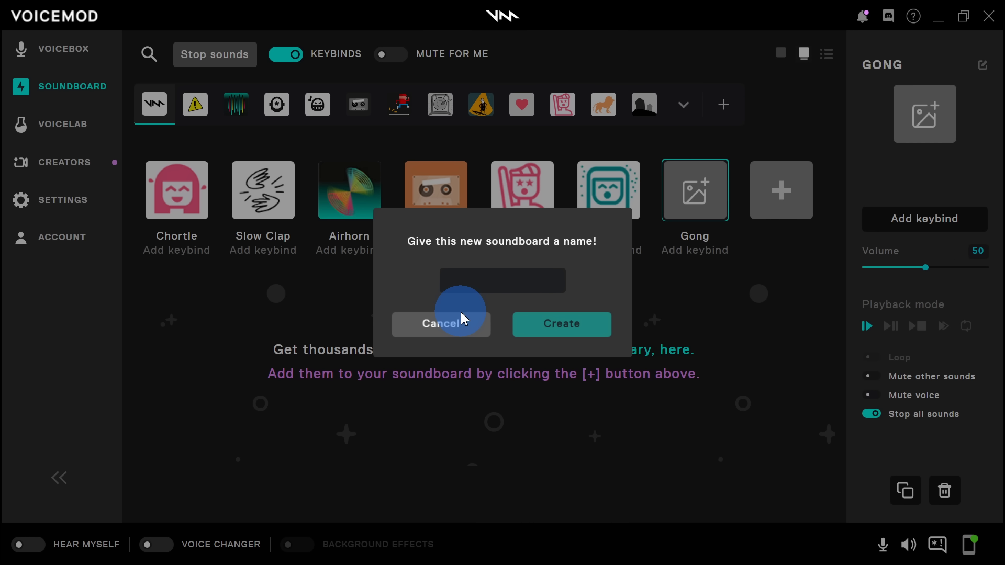
pyautogui.click(441, 324)
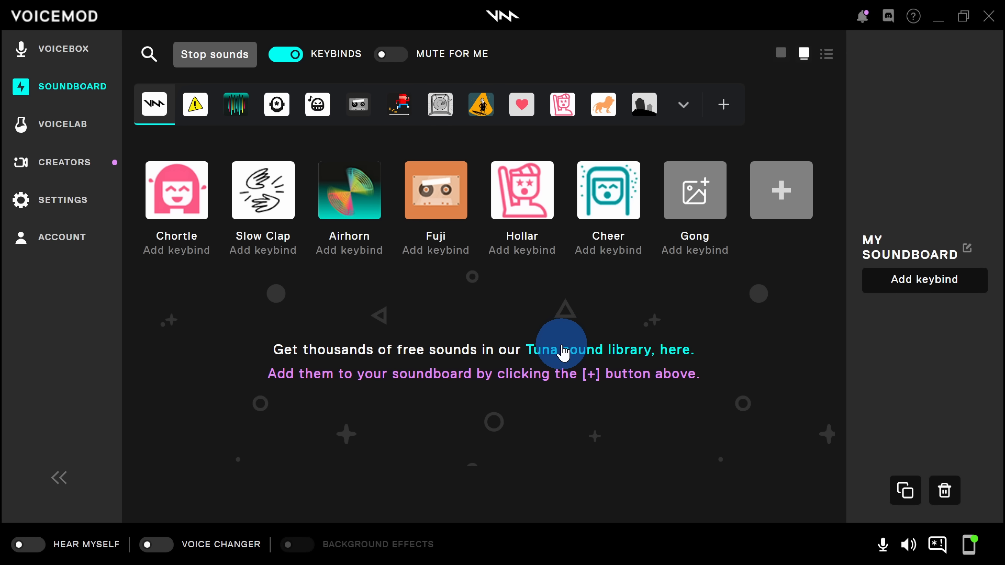
pyautogui.moveTo(626, 356)
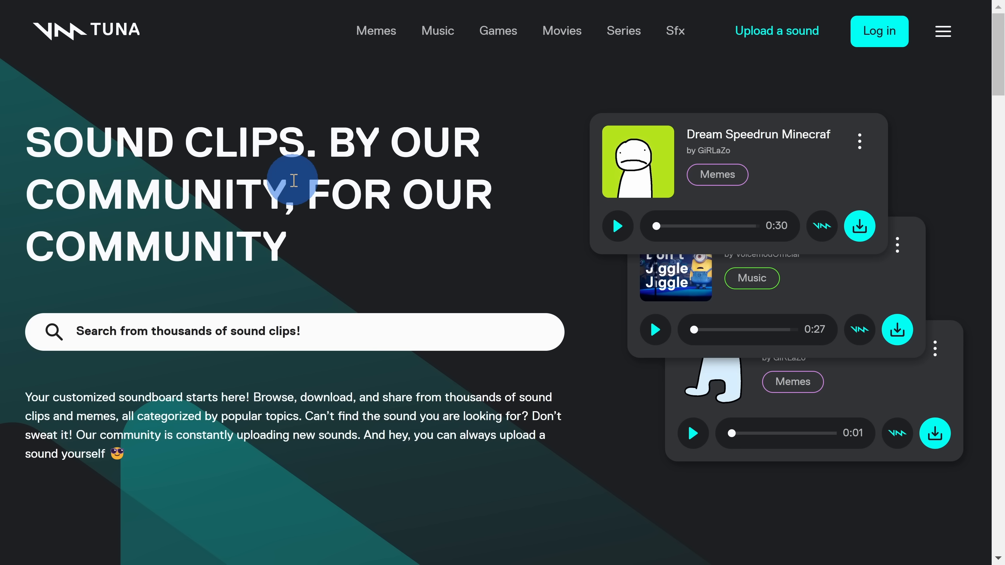
pyautogui.moveTo(377, 31)
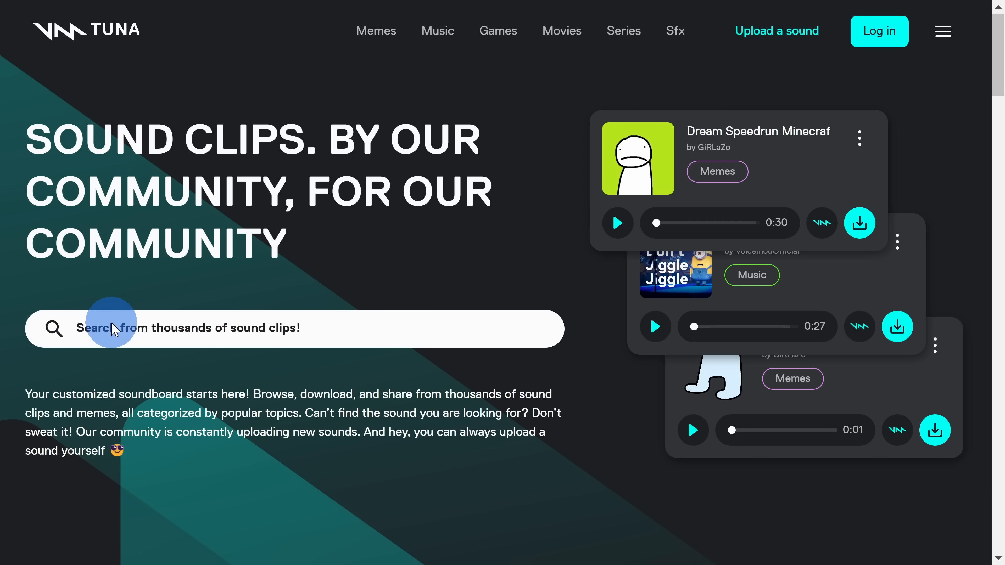
# Scroll the Tuna homepage to the Trending Sounds clips like Bruh, Censor Beep and Wrong Buzzer.
pyautogui.scroll(-3)
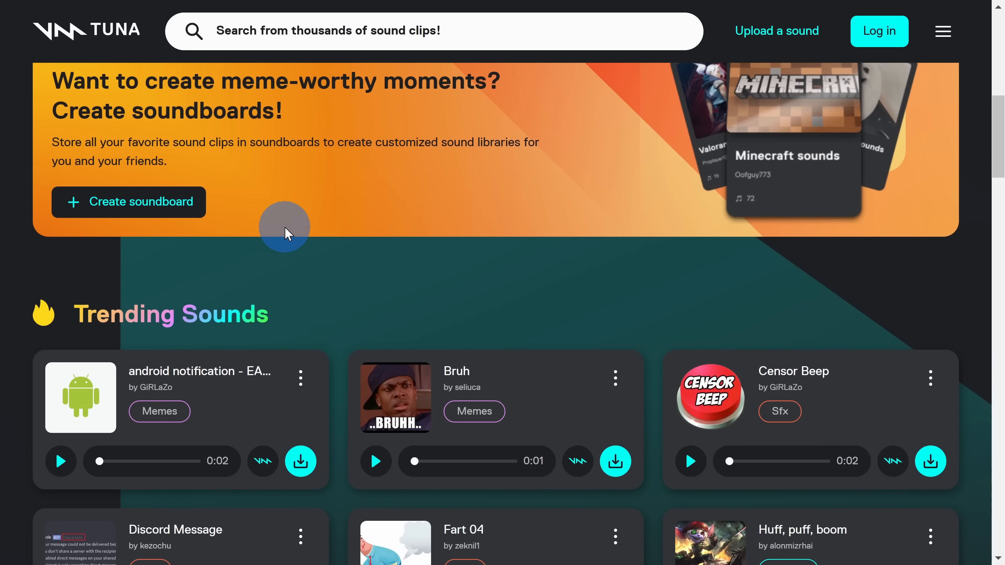
pyautogui.scroll(-3)
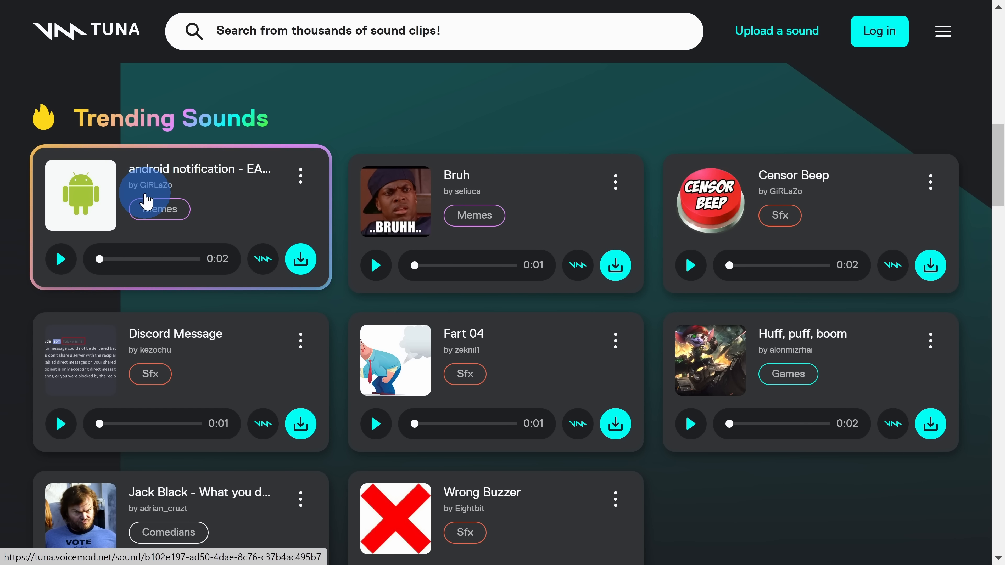
pyautogui.scroll(-3)
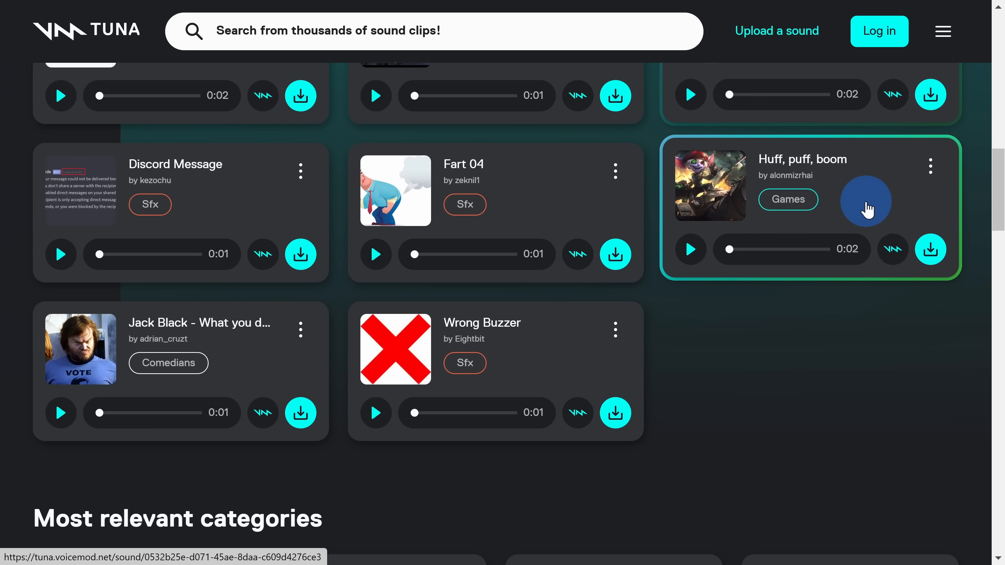
pyautogui.scroll(3)
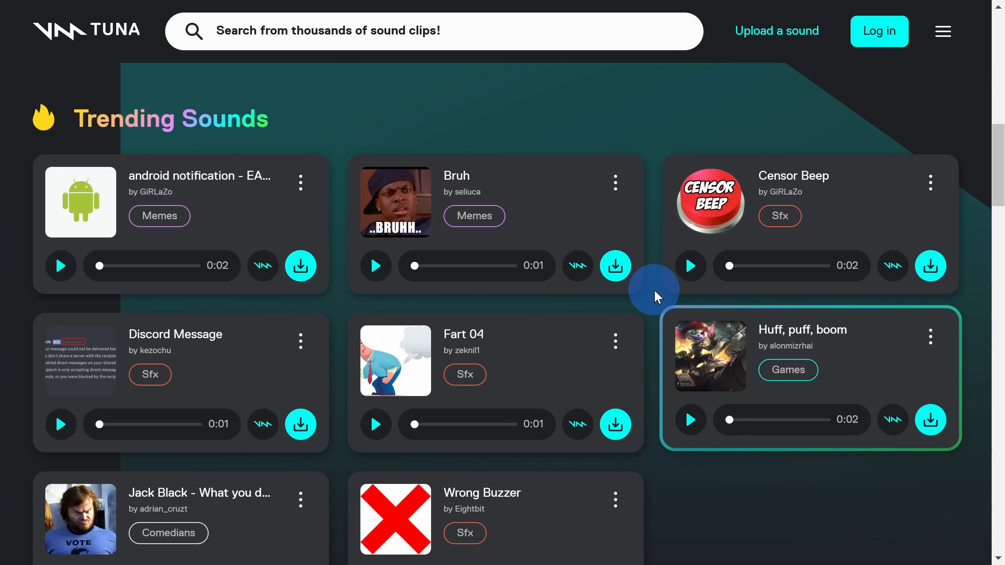
pyautogui.click(576, 259)
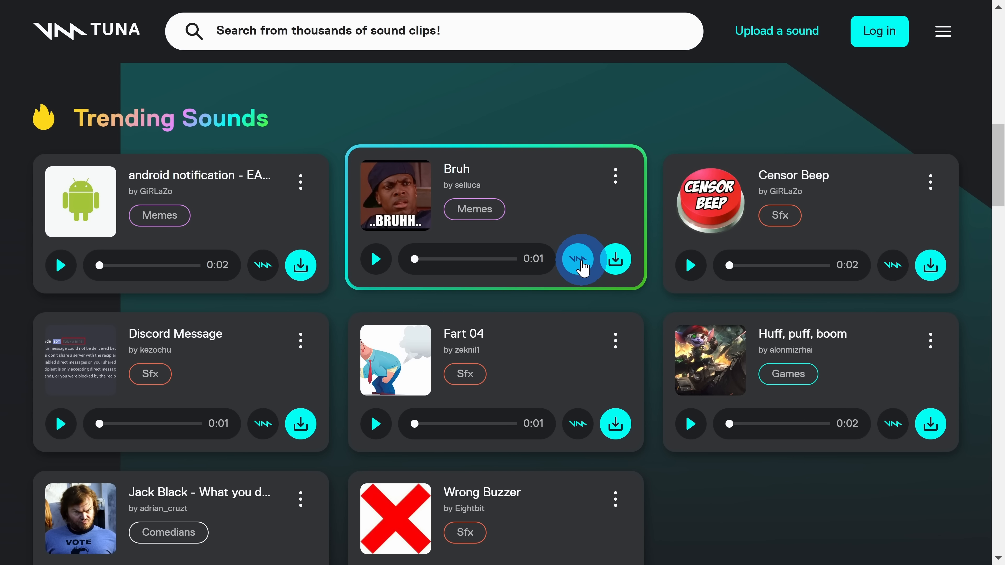
# Send the Tuna Bruh clip to Voicemod and add it to My Soundboard.
pyautogui.click(579, 259)
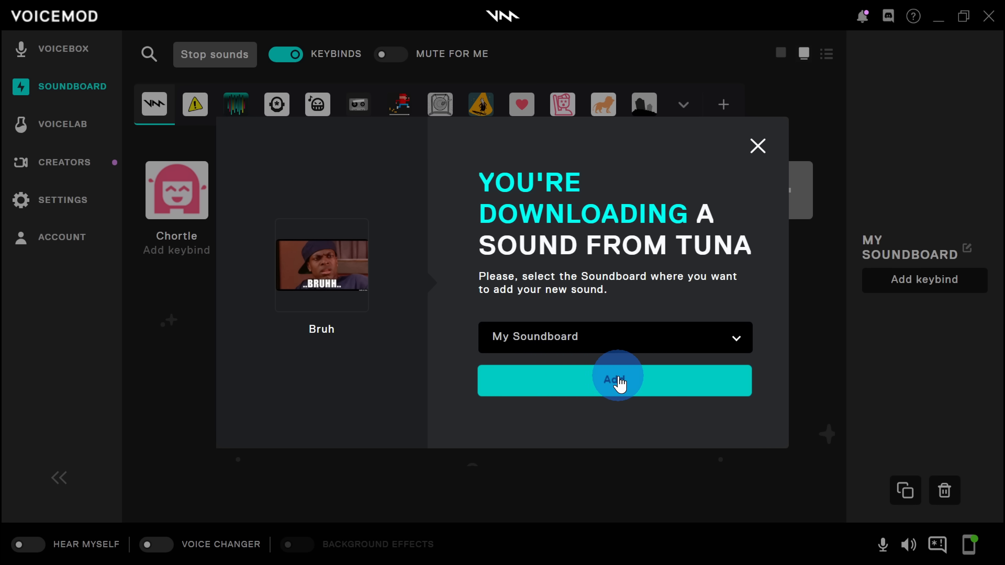
pyautogui.click(613, 380)
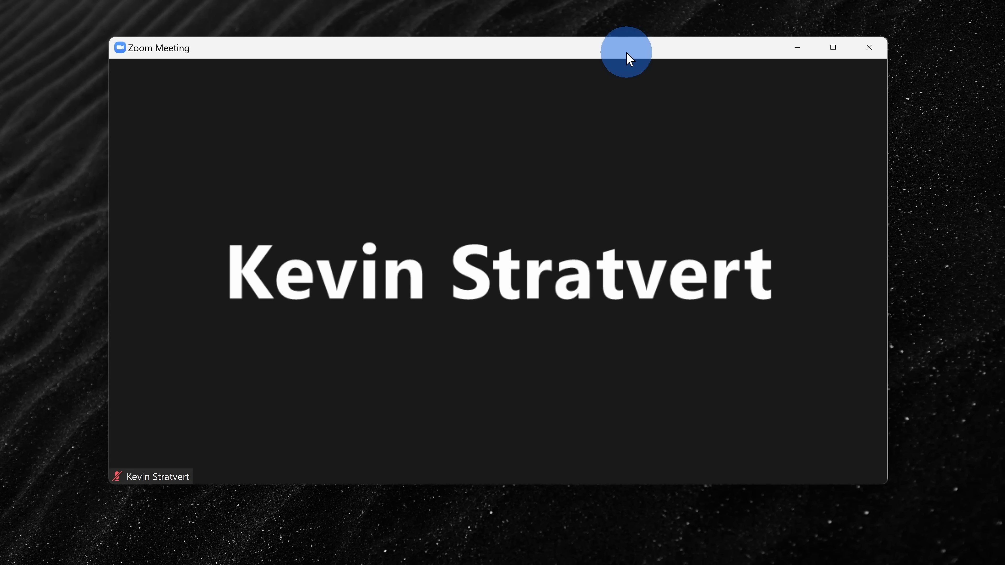
pyautogui.moveTo(564, 166)
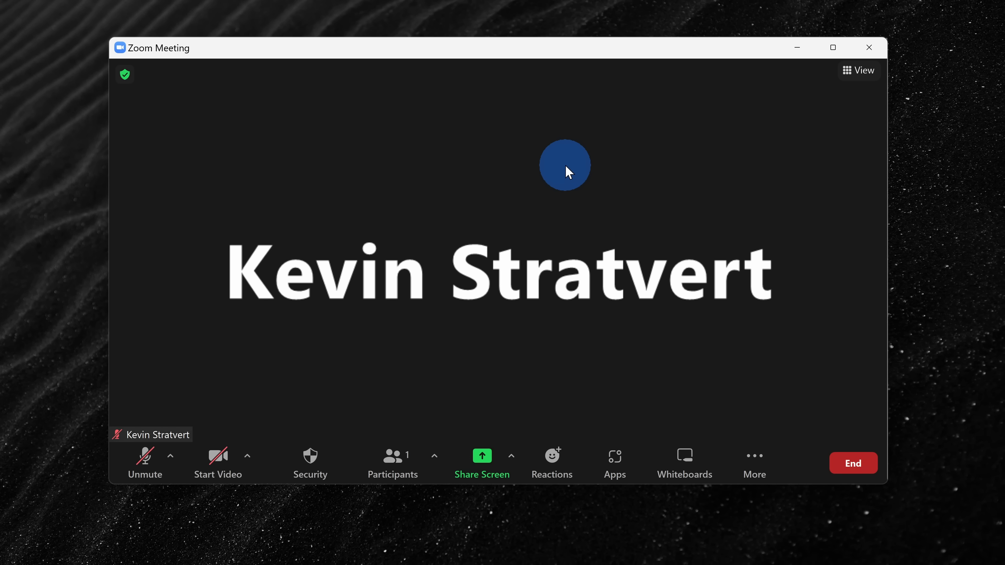
pyautogui.moveTo(188, 422)
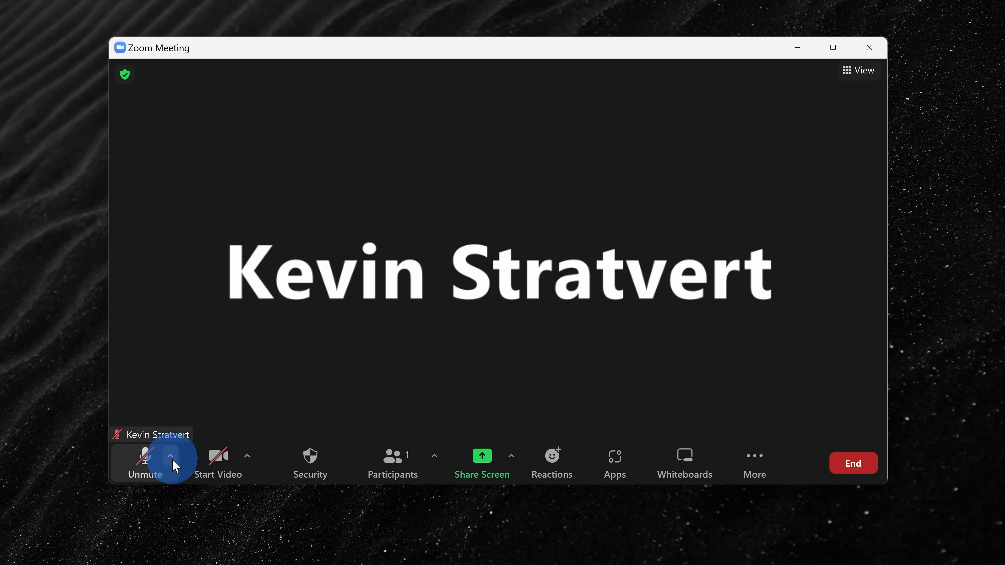
# Set the Zoom meeting microphone to Voicemod Virtual Audio Device (WDM).
pyautogui.click(171, 456)
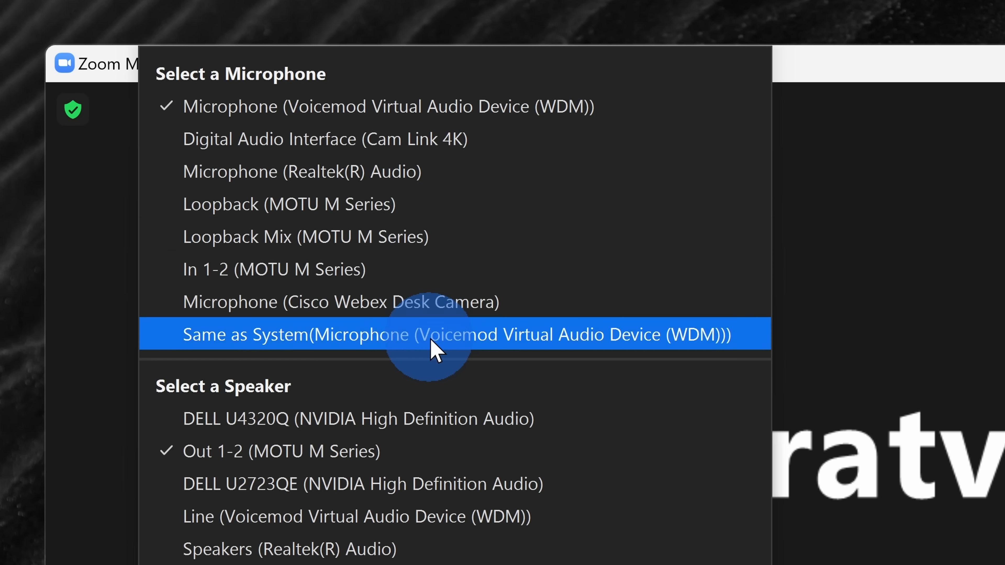
pyautogui.moveTo(340, 93)
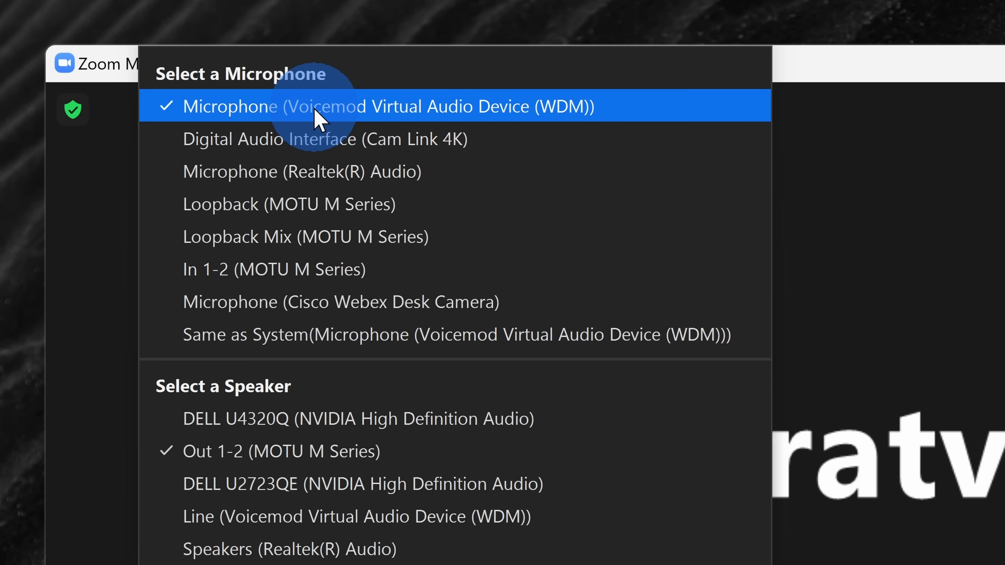
pyautogui.moveTo(503, 114)
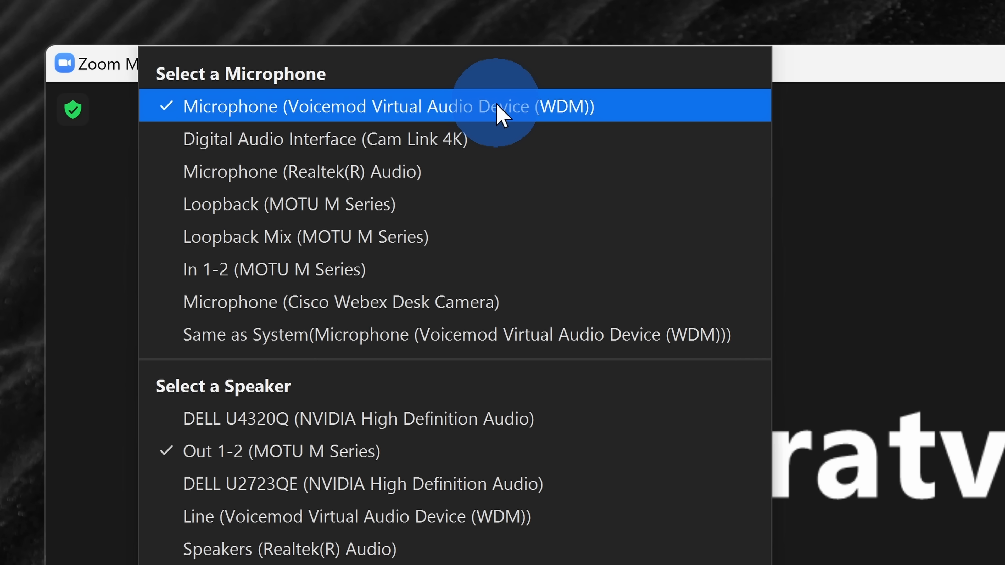
pyautogui.click(384, 106)
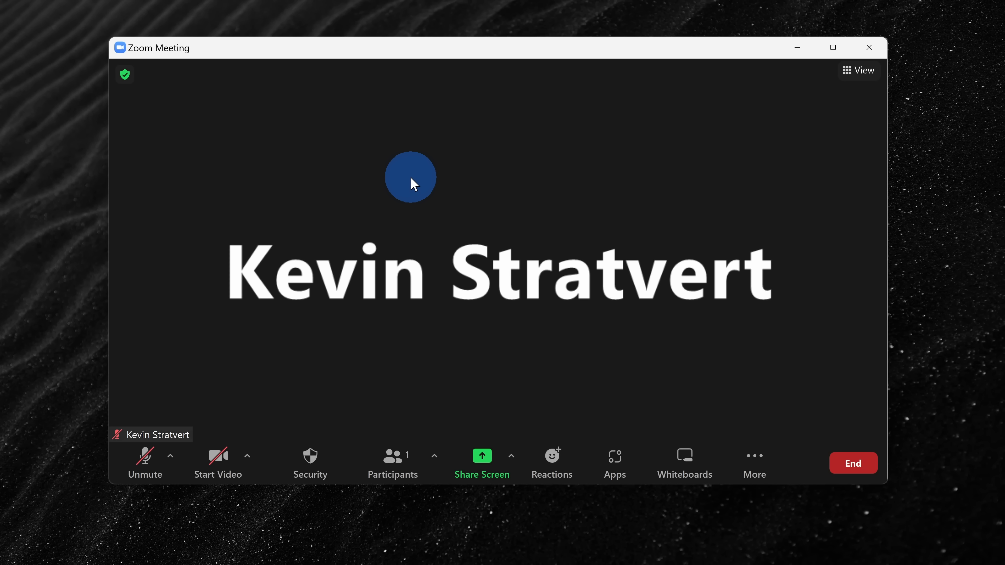
pyautogui.moveTo(444, 208)
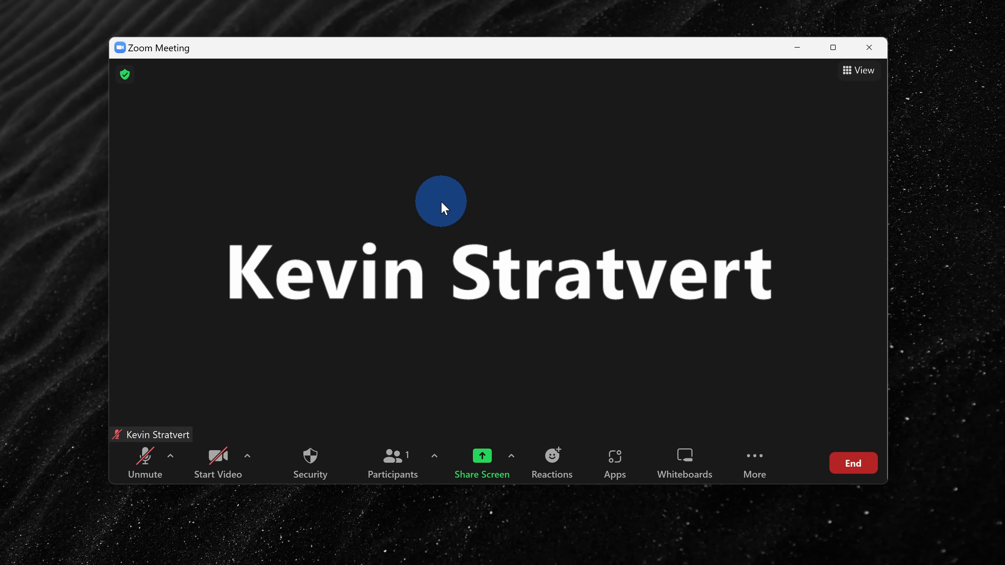
pyautogui.moveTo(448, 204)
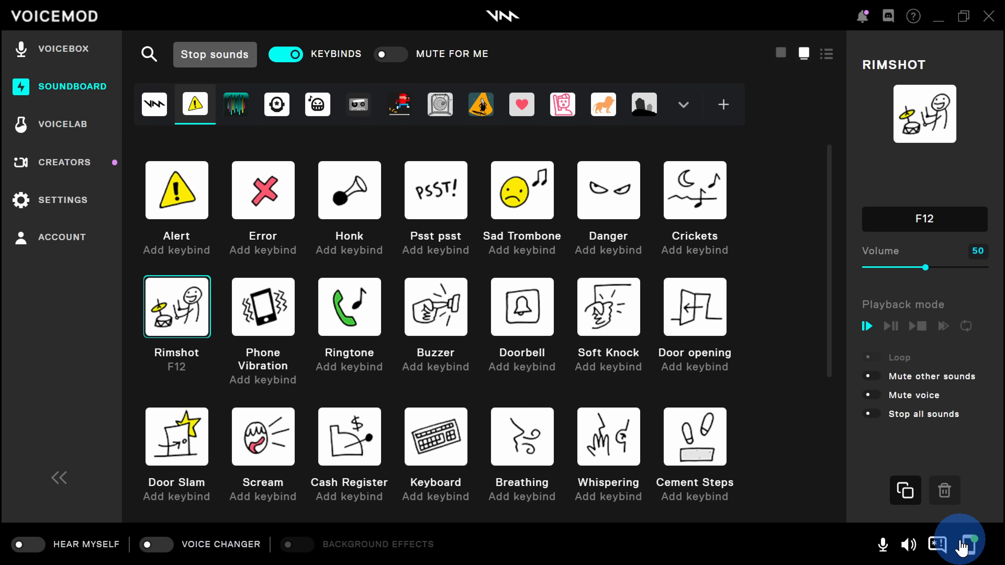
# Bring up the Voicemod Controller app pairing dialog with its QR code.
pyautogui.click(962, 544)
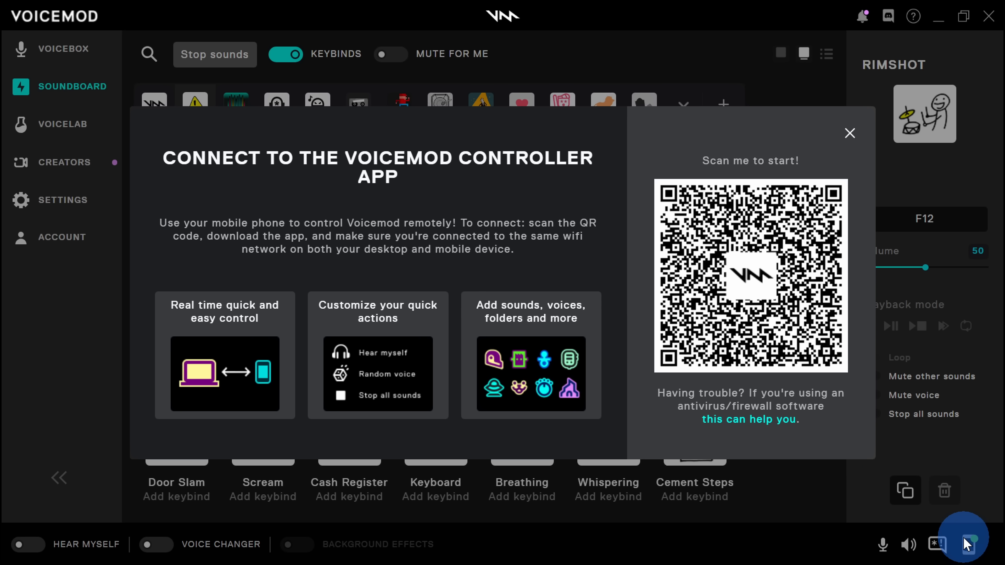
pyautogui.moveTo(638, 204)
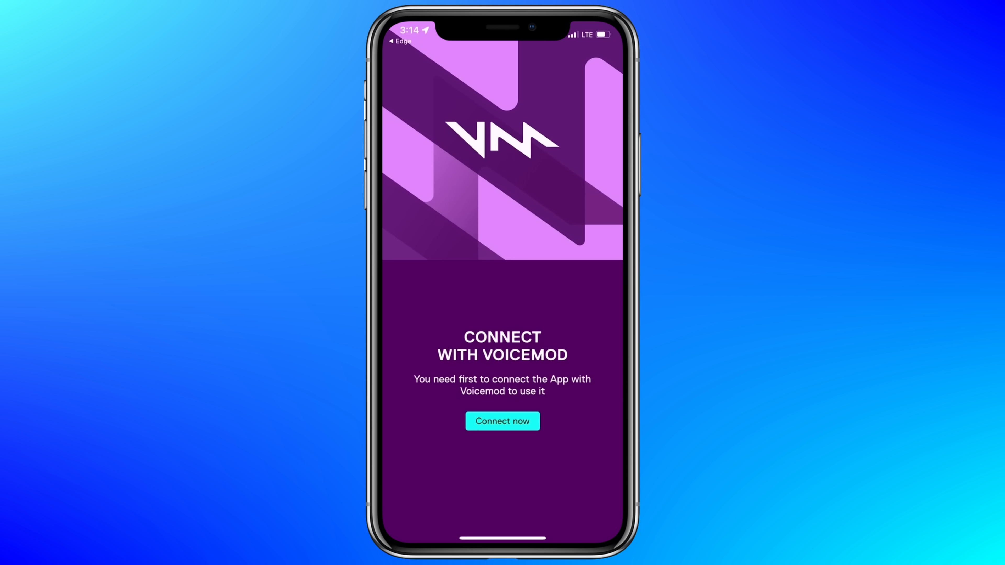
# Connect the phone app, granting camera and local network access and acknowledging the same-WiFi requirement.
pyautogui.click(502, 420)
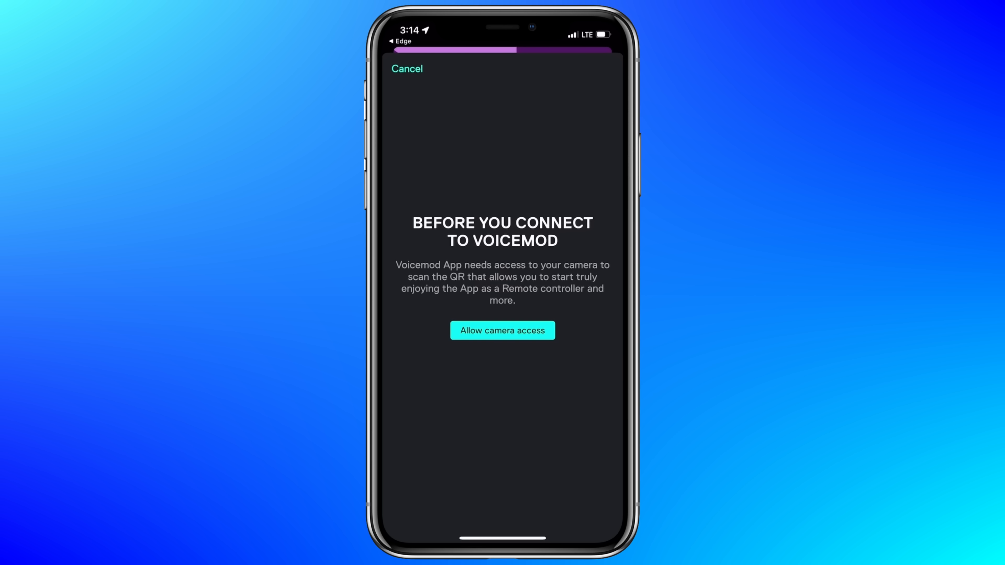
pyautogui.click(502, 330)
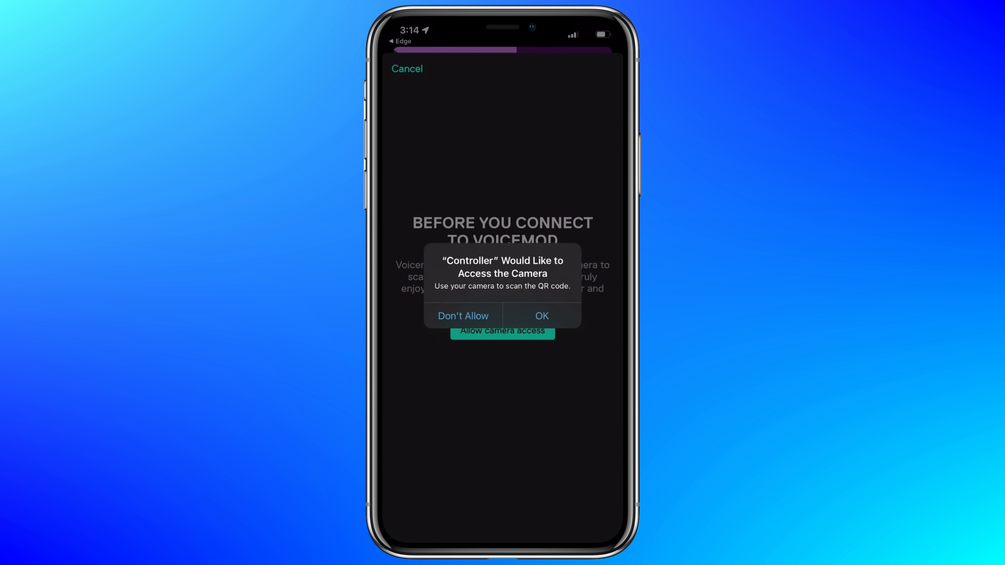
pyautogui.click(541, 315)
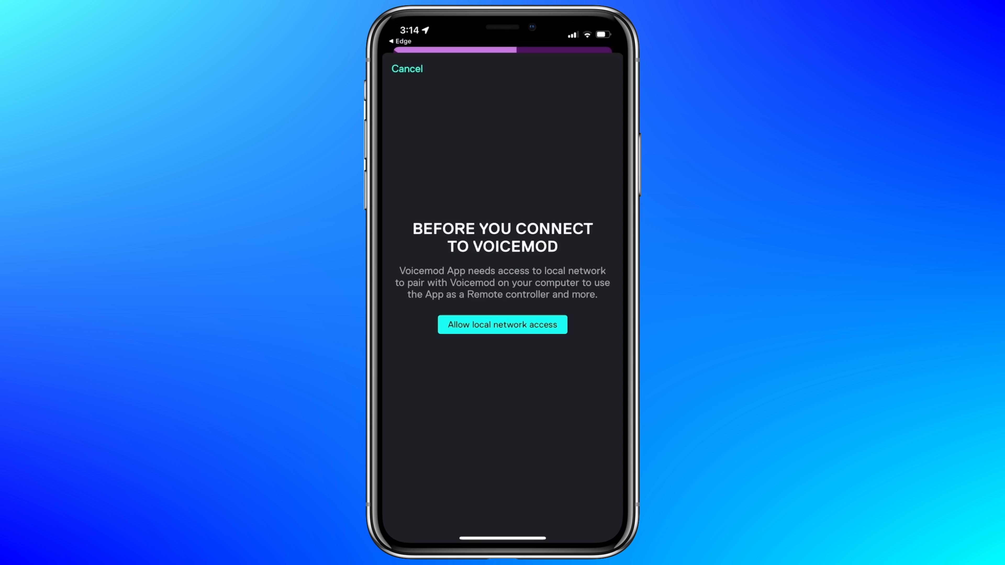
pyautogui.click(502, 324)
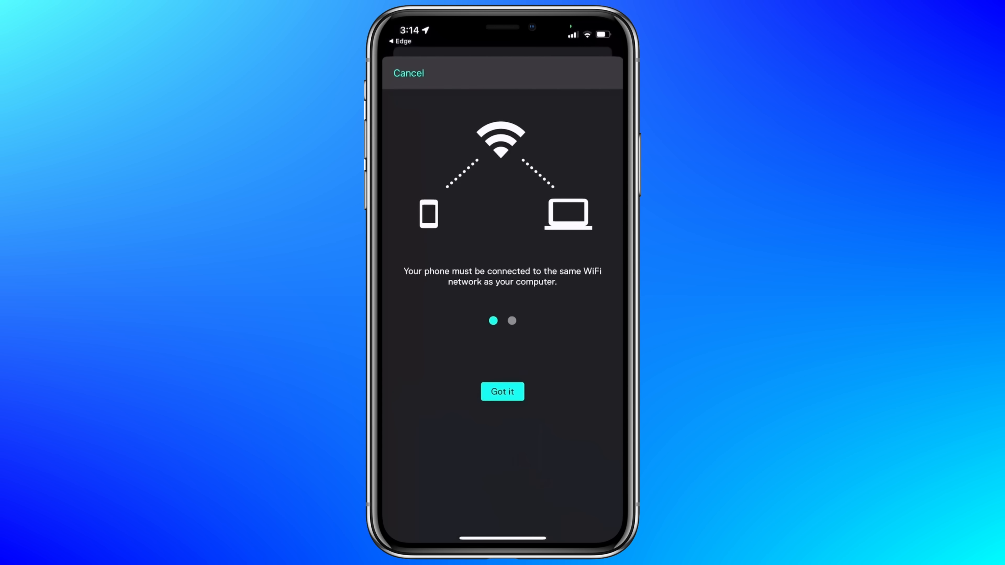
pyautogui.click(502, 391)
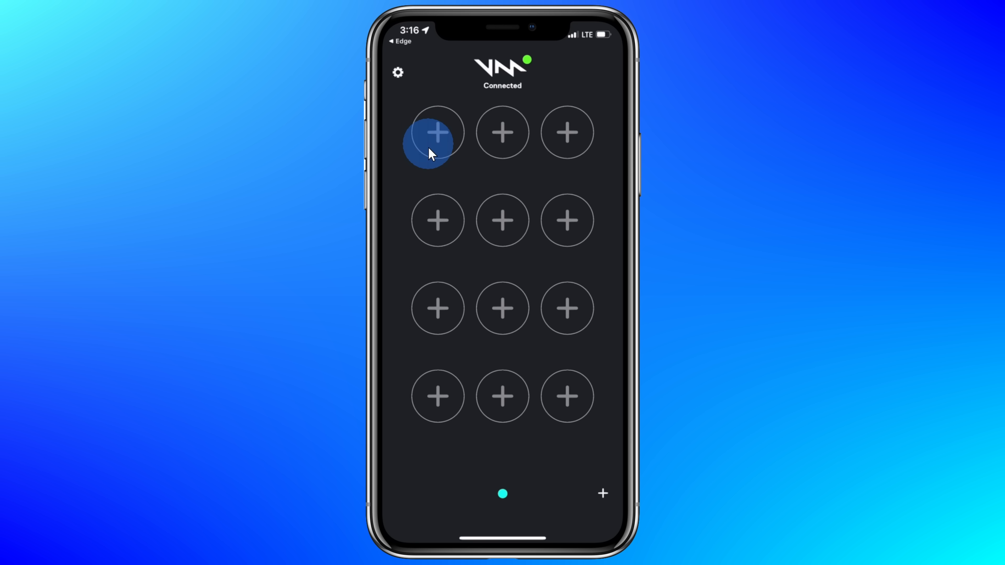
pyautogui.moveTo(585, 188)
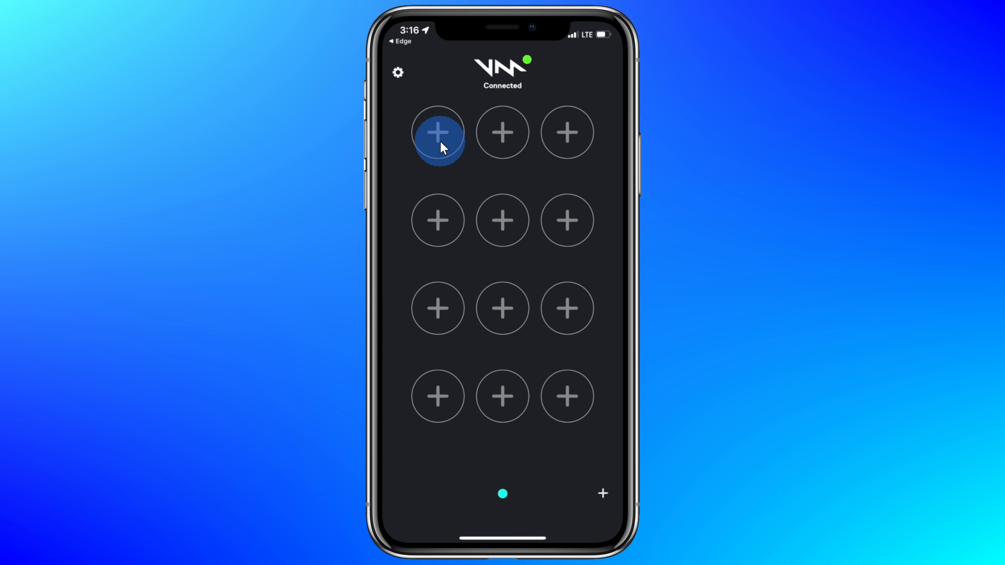
# Add a Soundboard profile element pointing to My Soundboard in the first grid slot.
pyautogui.click(439, 132)
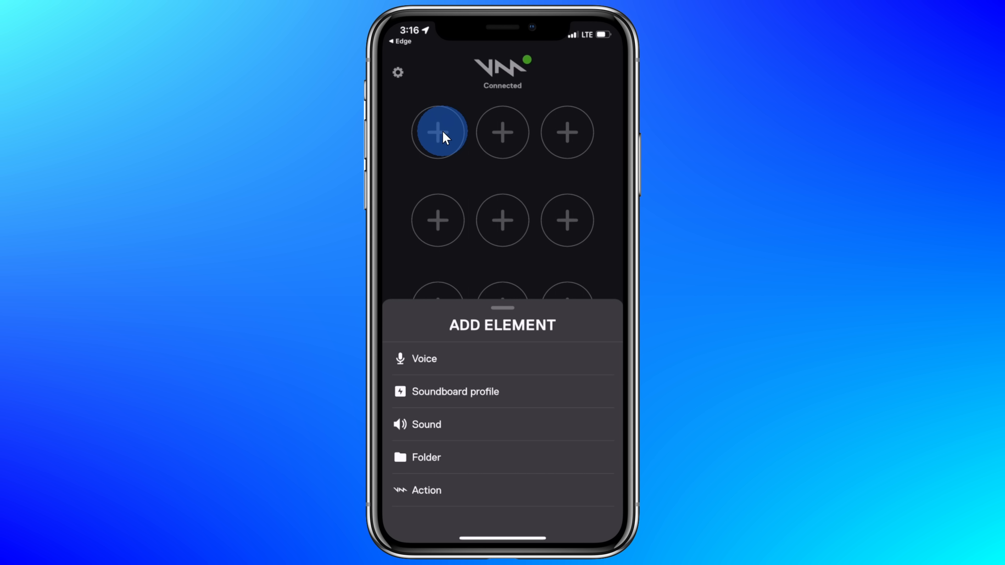
pyautogui.click(423, 358)
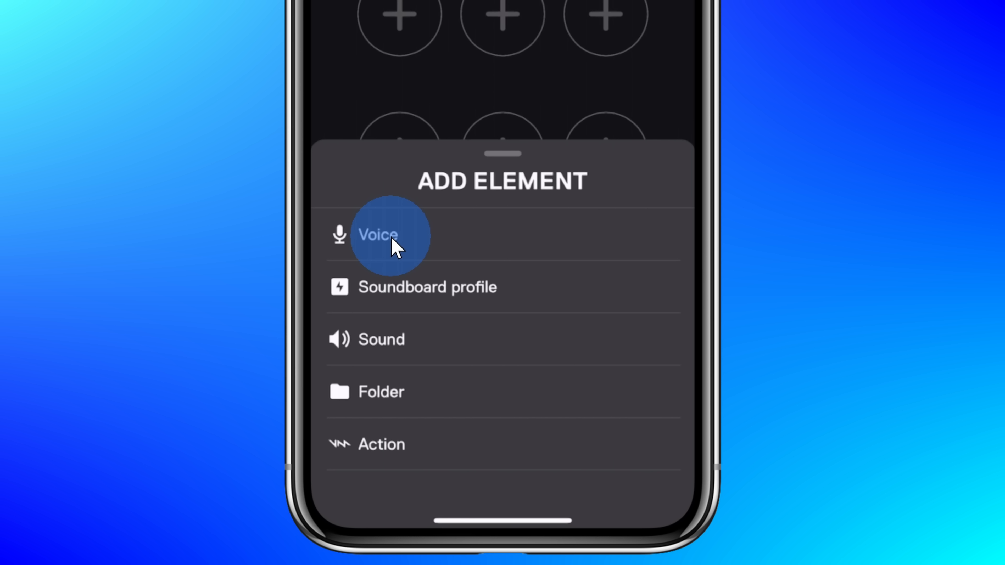
pyautogui.moveTo(352, 340)
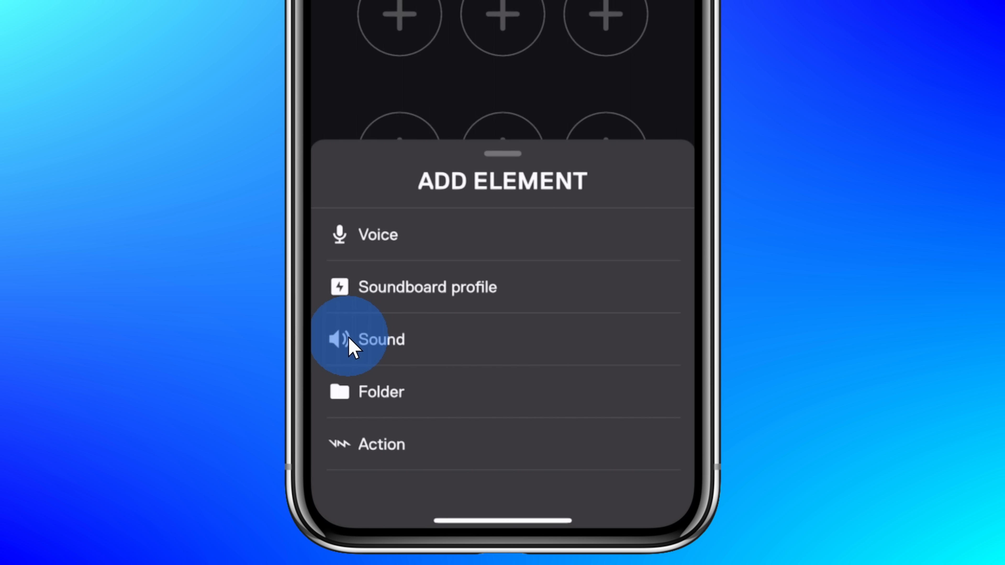
pyautogui.moveTo(371, 295)
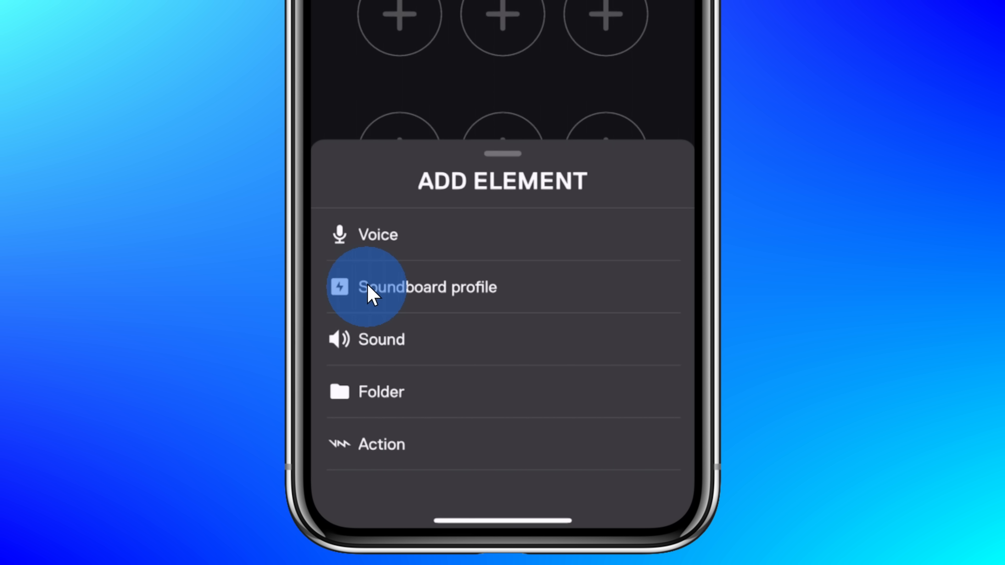
pyautogui.moveTo(439, 296)
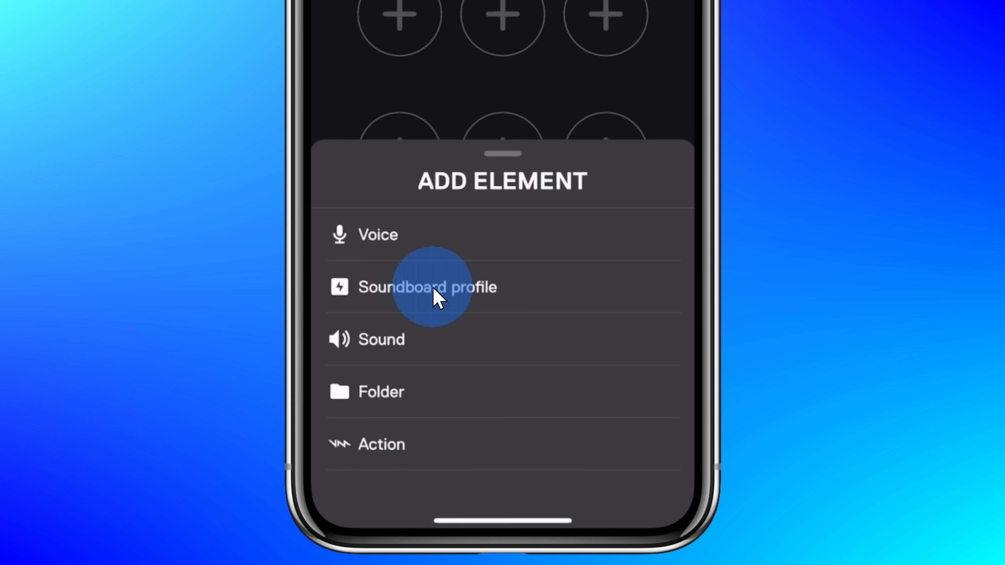
pyautogui.click(428, 288)
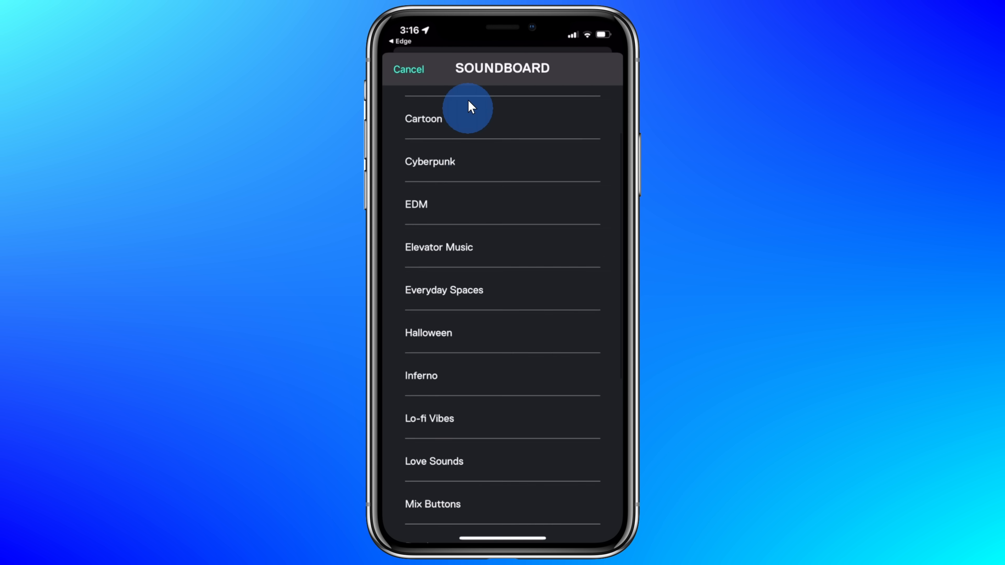
pyautogui.scroll(-3)
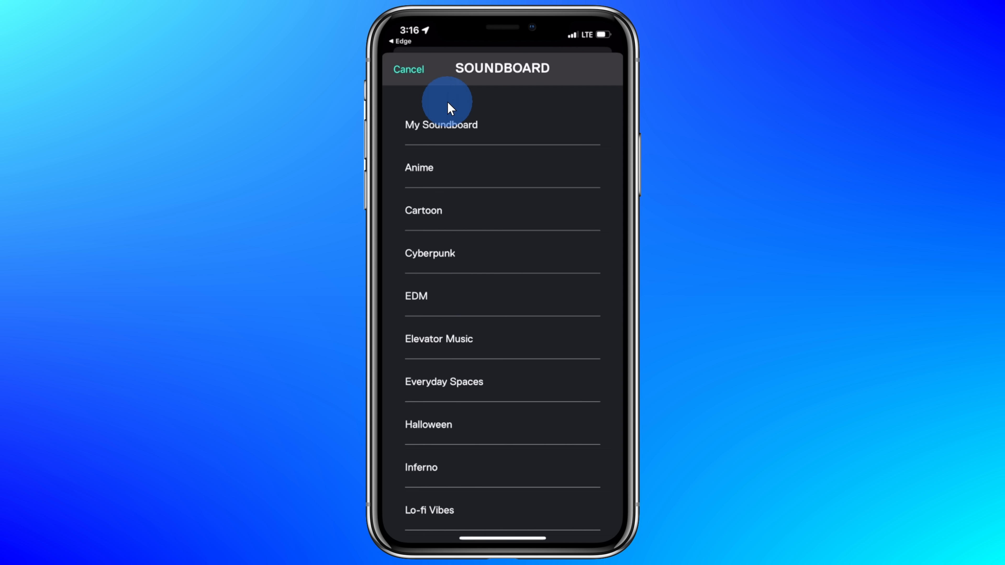
pyautogui.click(440, 125)
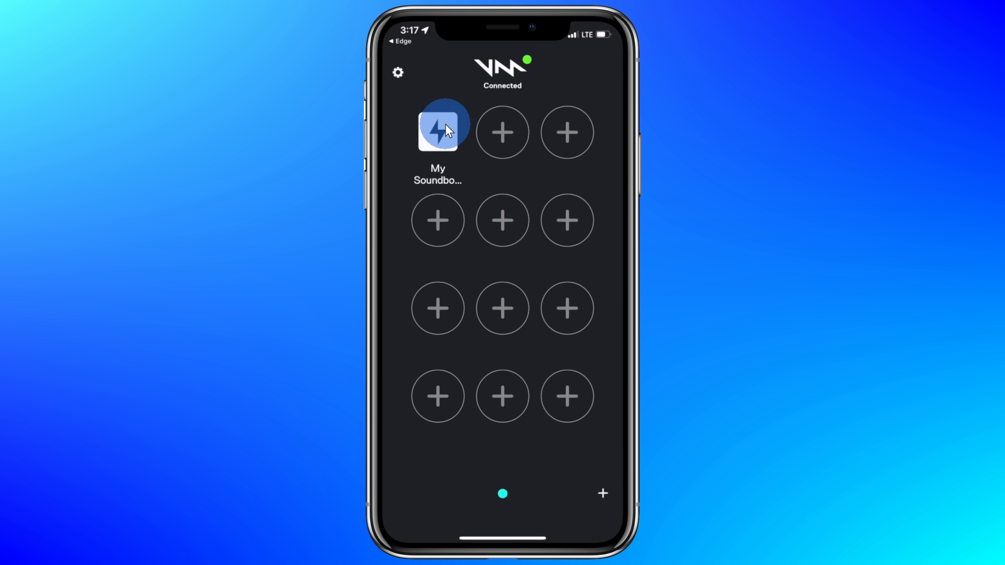
# Show My Soundboard's sounds (Chortle, Slow Clap, Airhorn, Bruh) from the new shortcut.
pyautogui.click(437, 132)
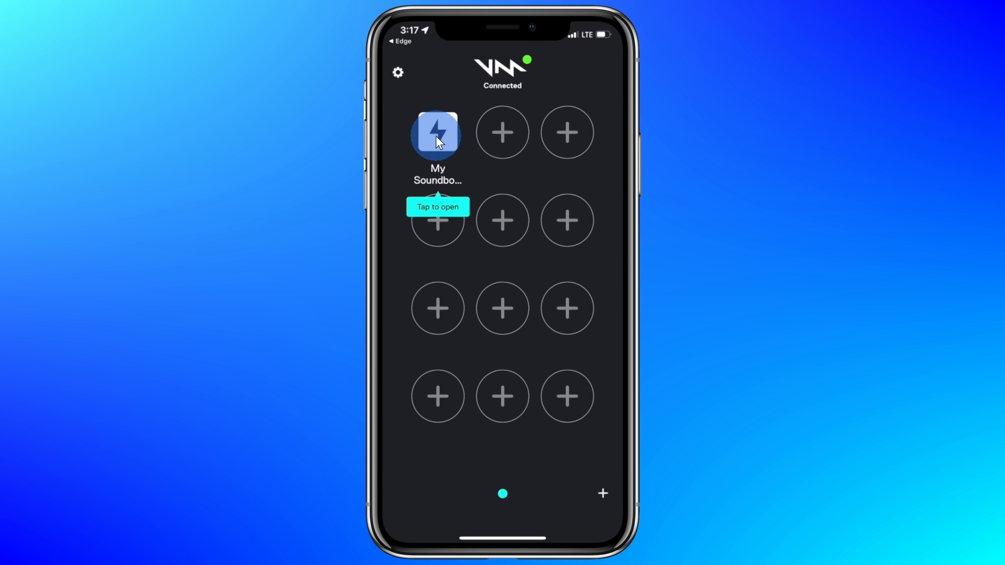
pyautogui.click(437, 132)
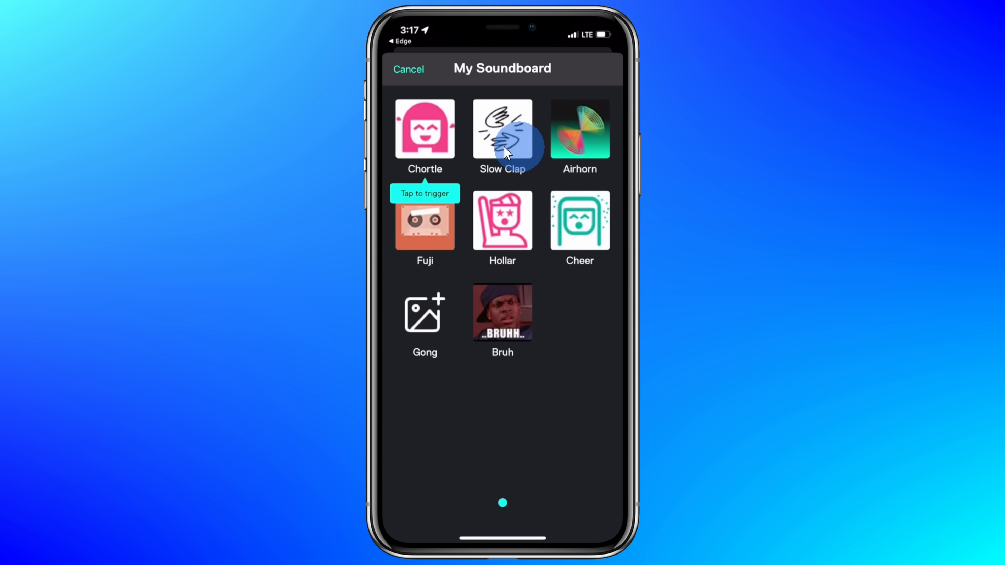
pyautogui.moveTo(402, 126)
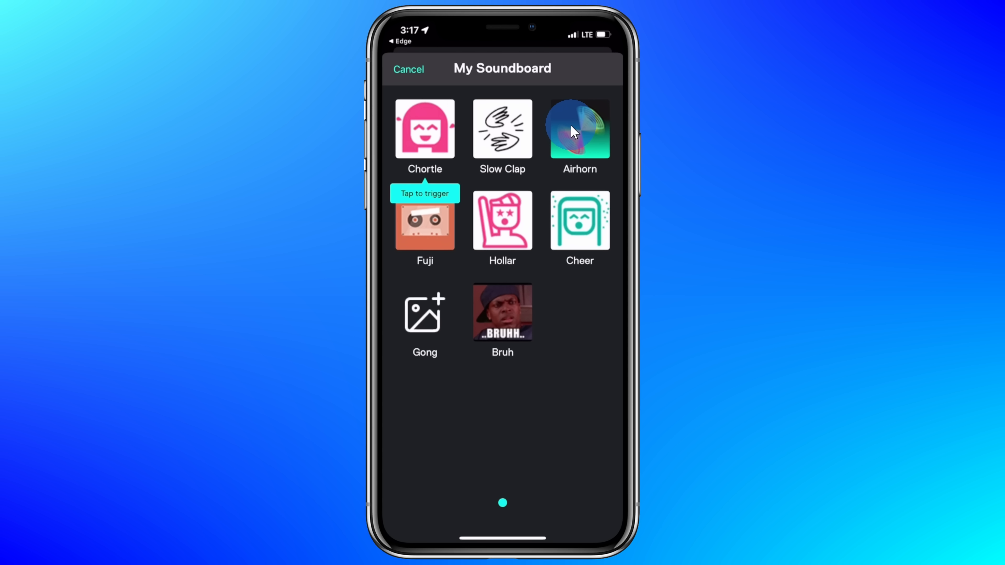
pyautogui.moveTo(569, 135)
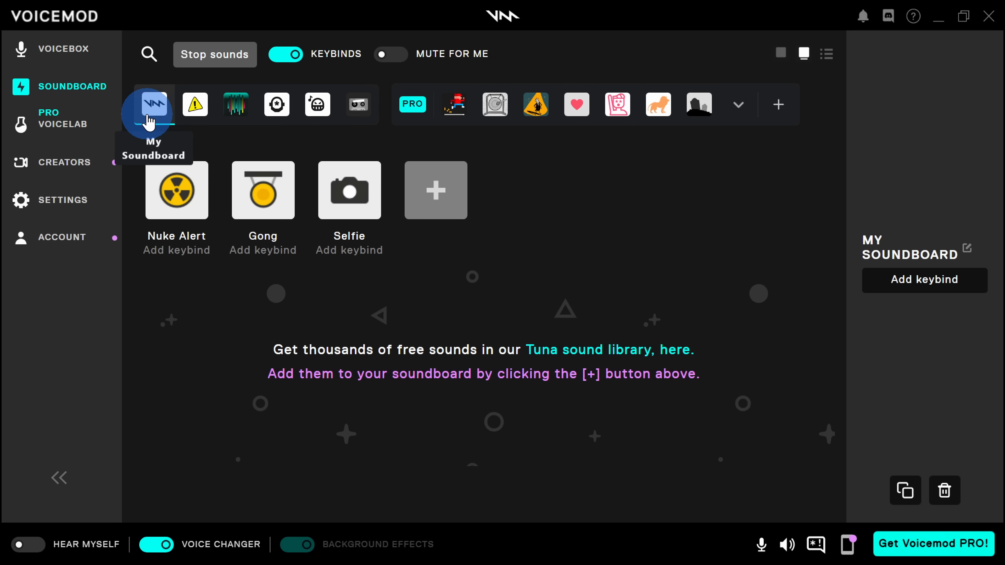
pyautogui.moveTo(357, 103)
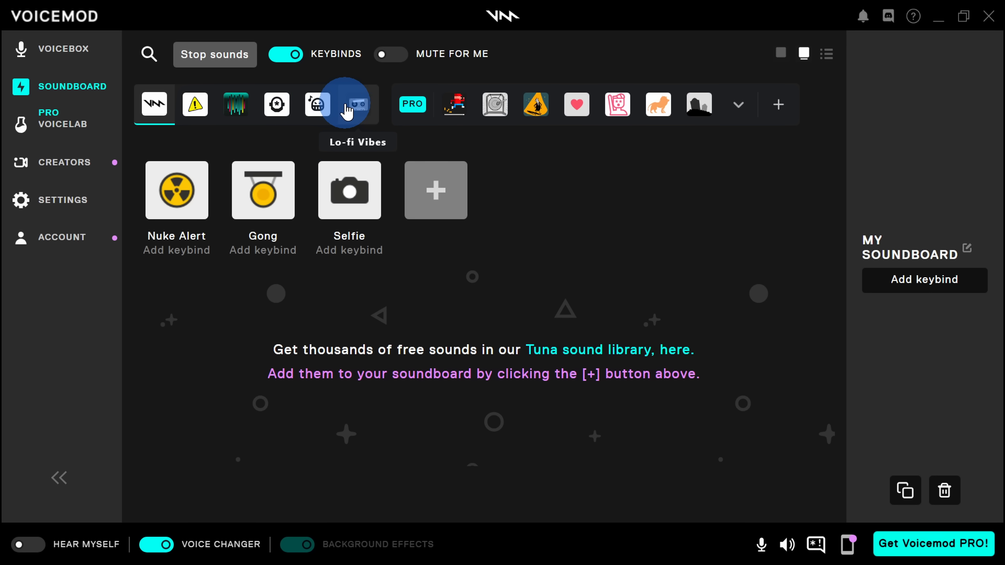
pyautogui.moveTo(399, 112)
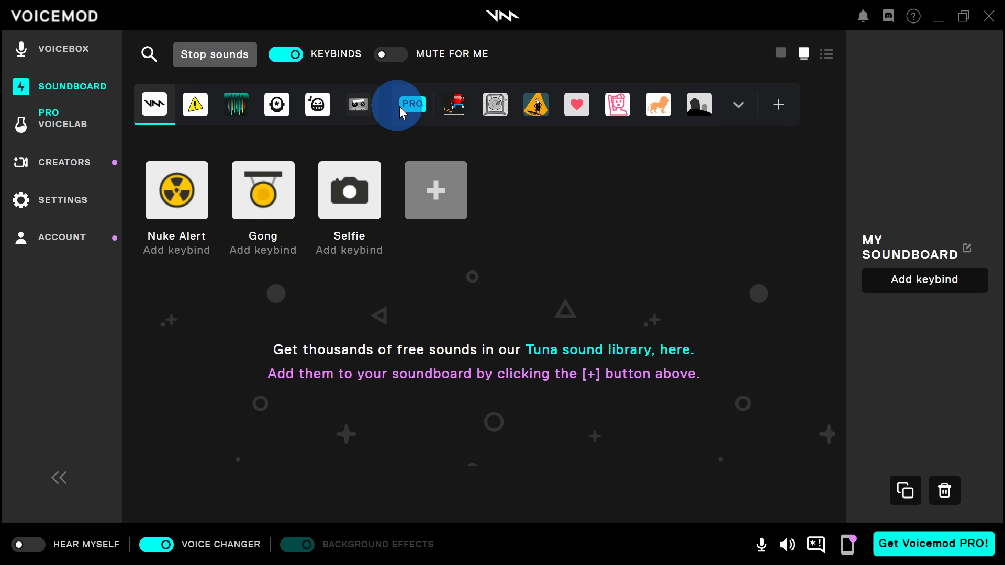
pyautogui.moveTo(698, 104)
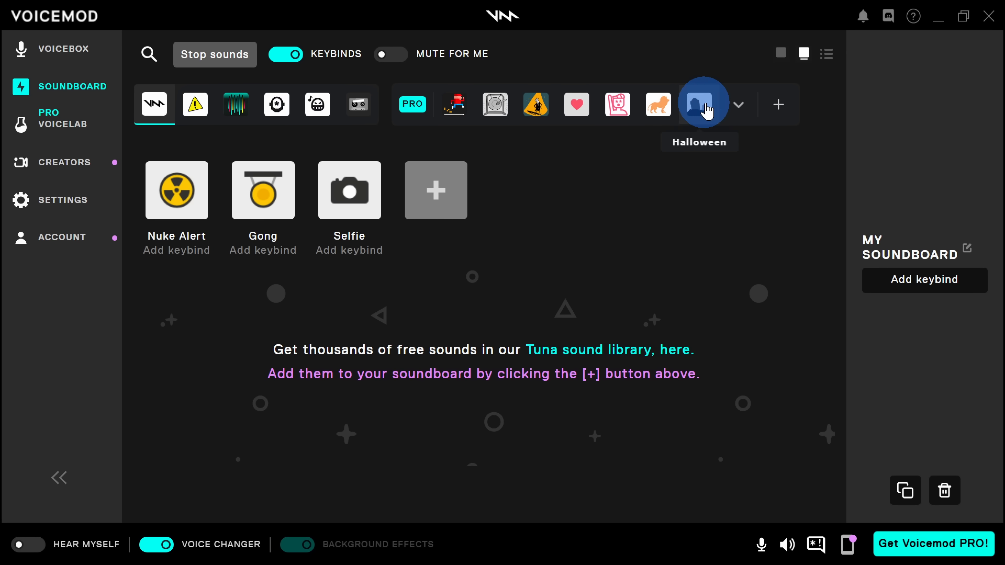
# Switch to the Halloween soundboard, bringing up the 35% off PRO offer pop-up.
pyautogui.click(64, 48)
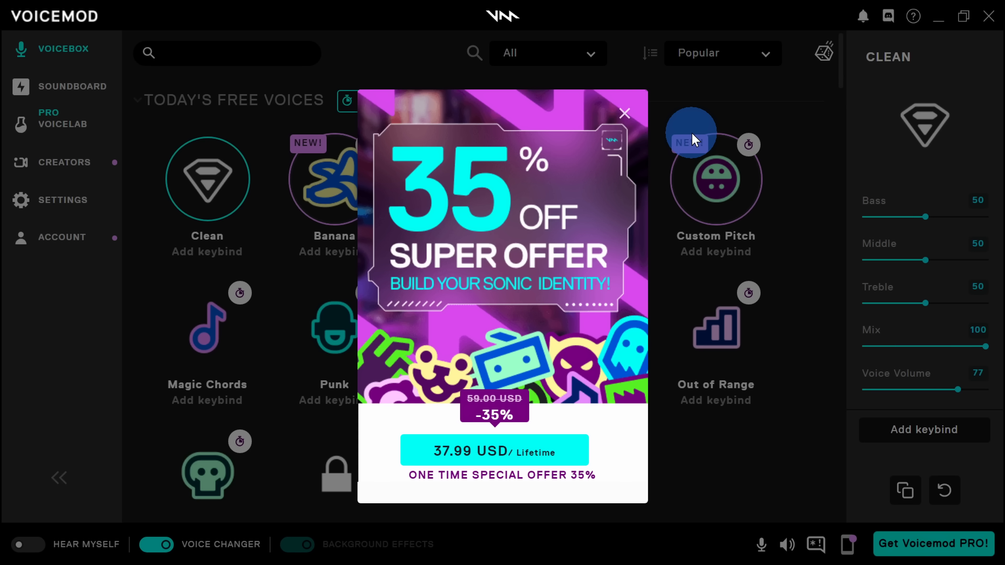
pyautogui.moveTo(677, 277)
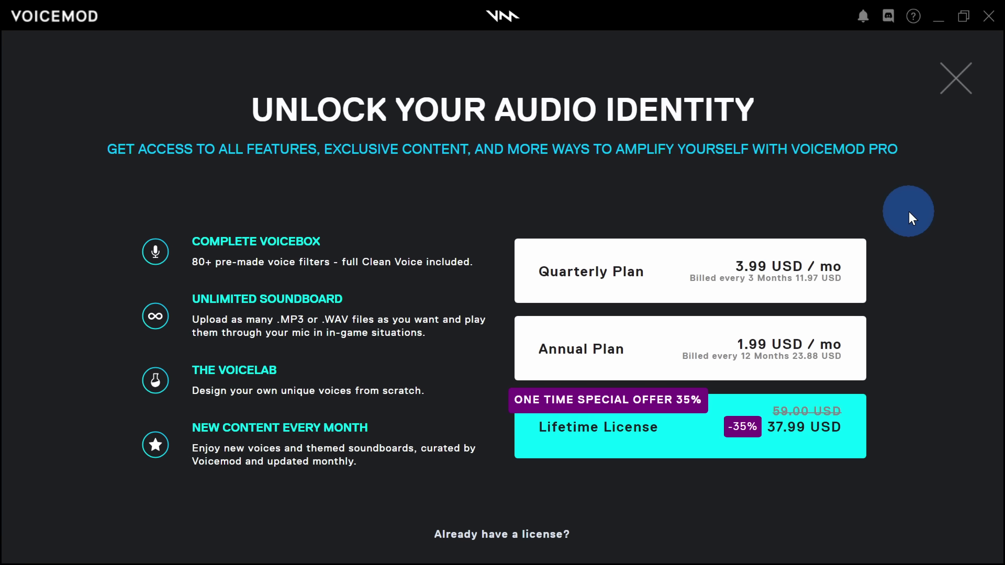
pyautogui.moveTo(778, 512)
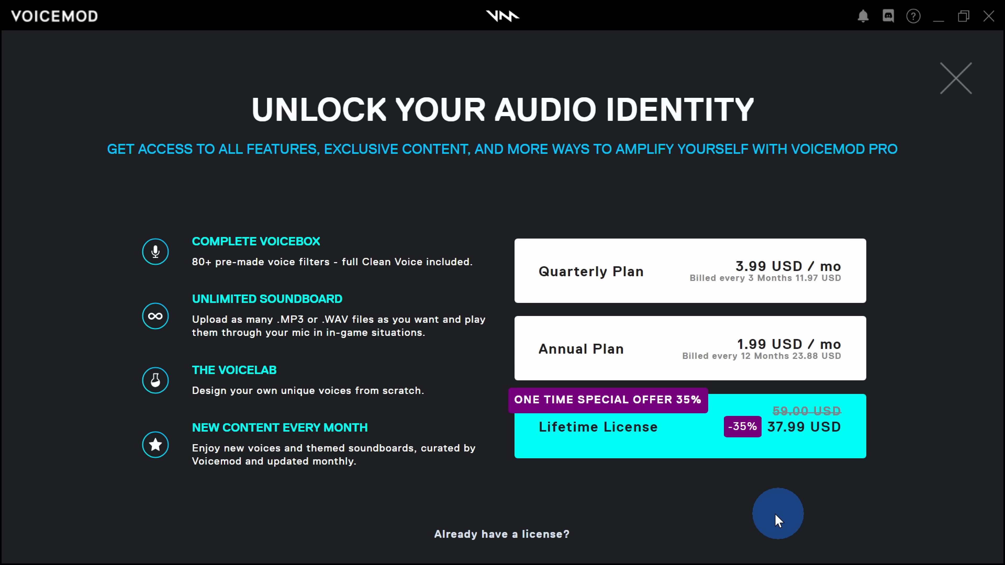